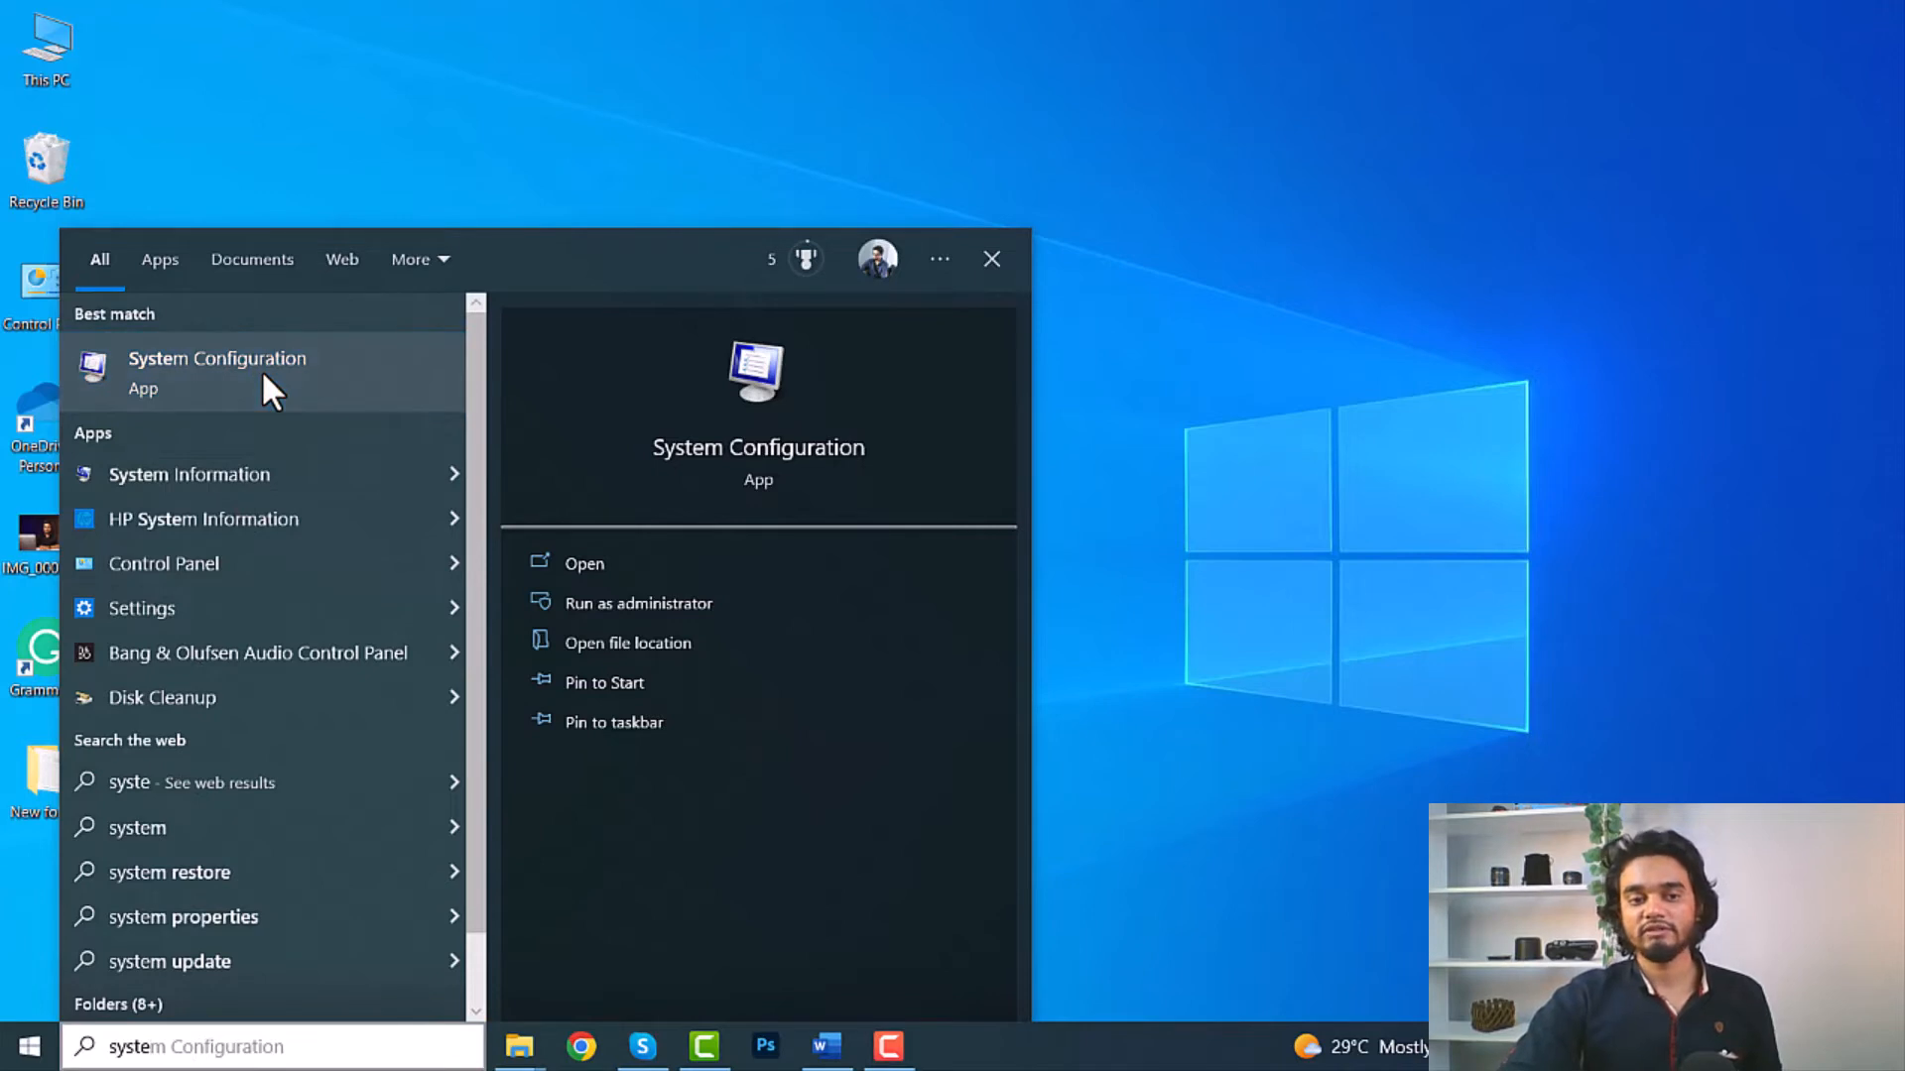
# Step: Open System Configuration from the search results and show its Boot settings
pyautogui.click(218, 359)
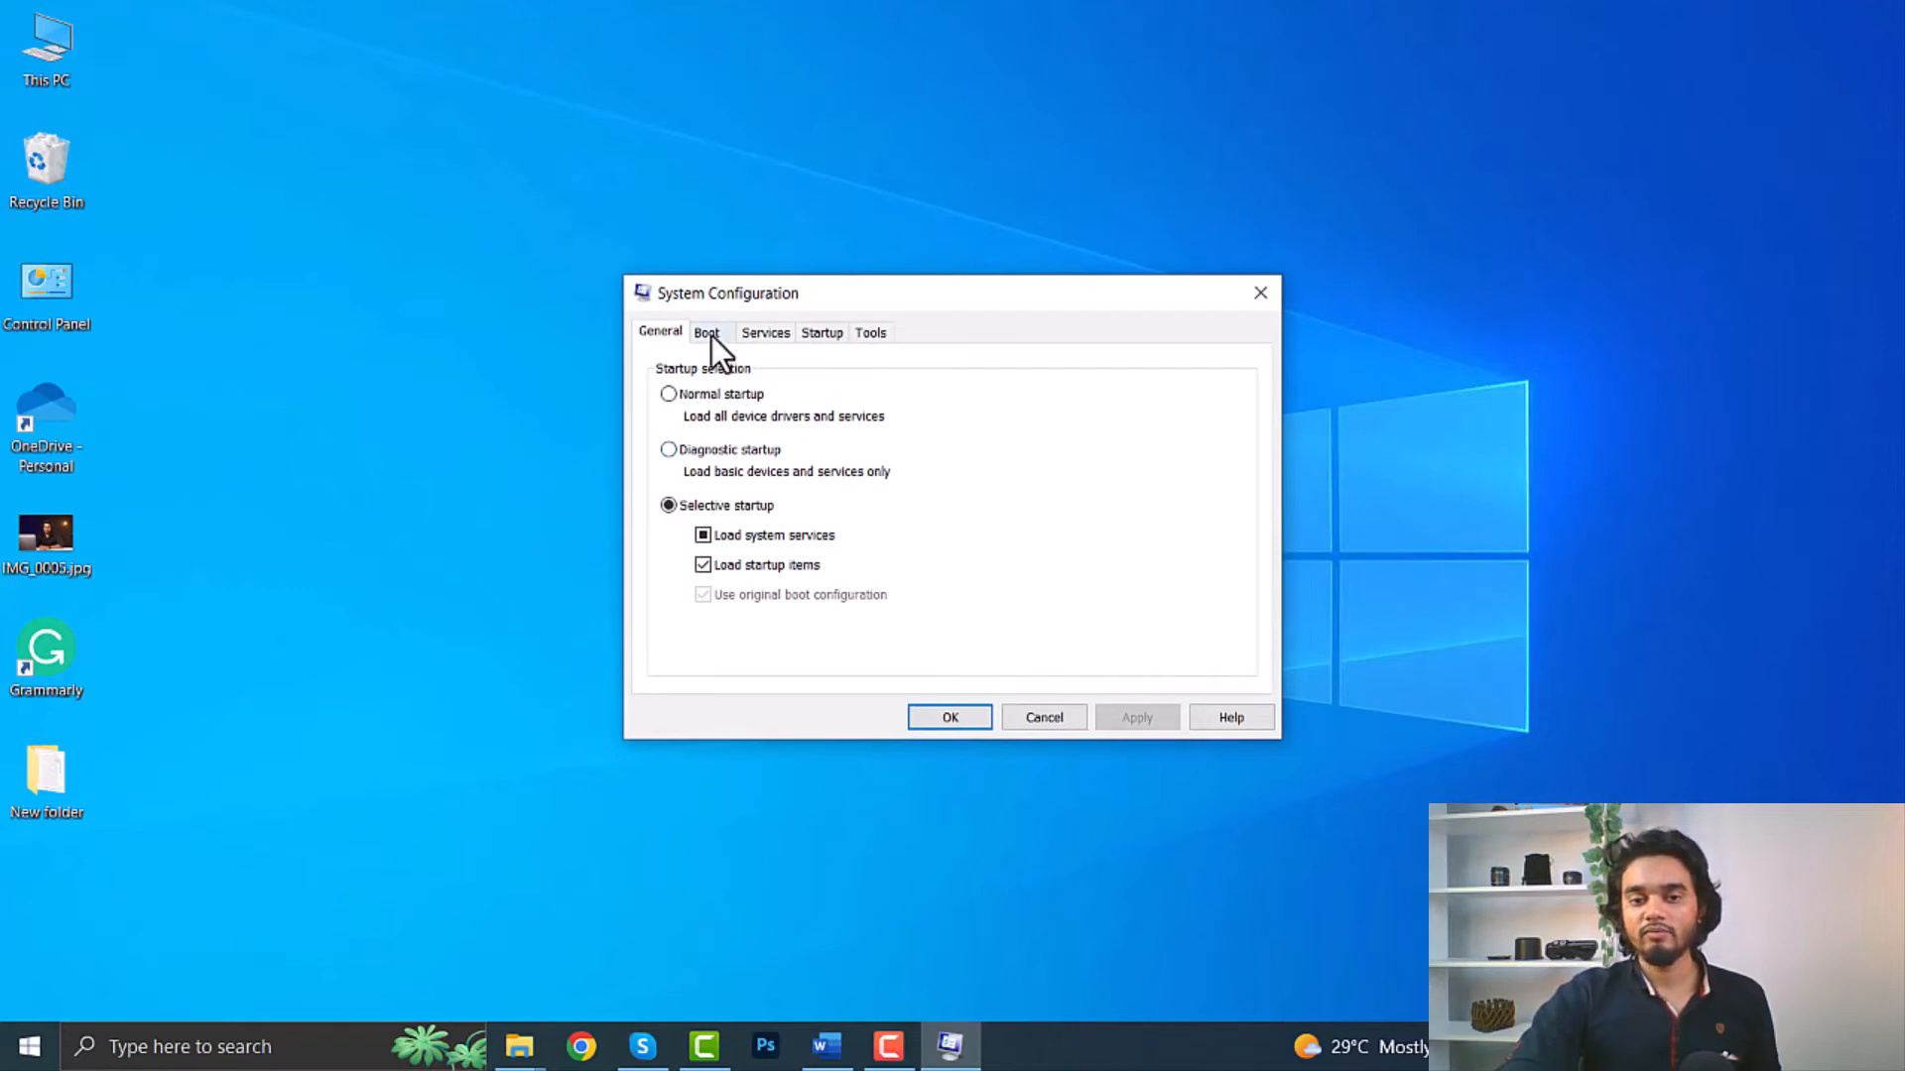
pyautogui.click(707, 331)
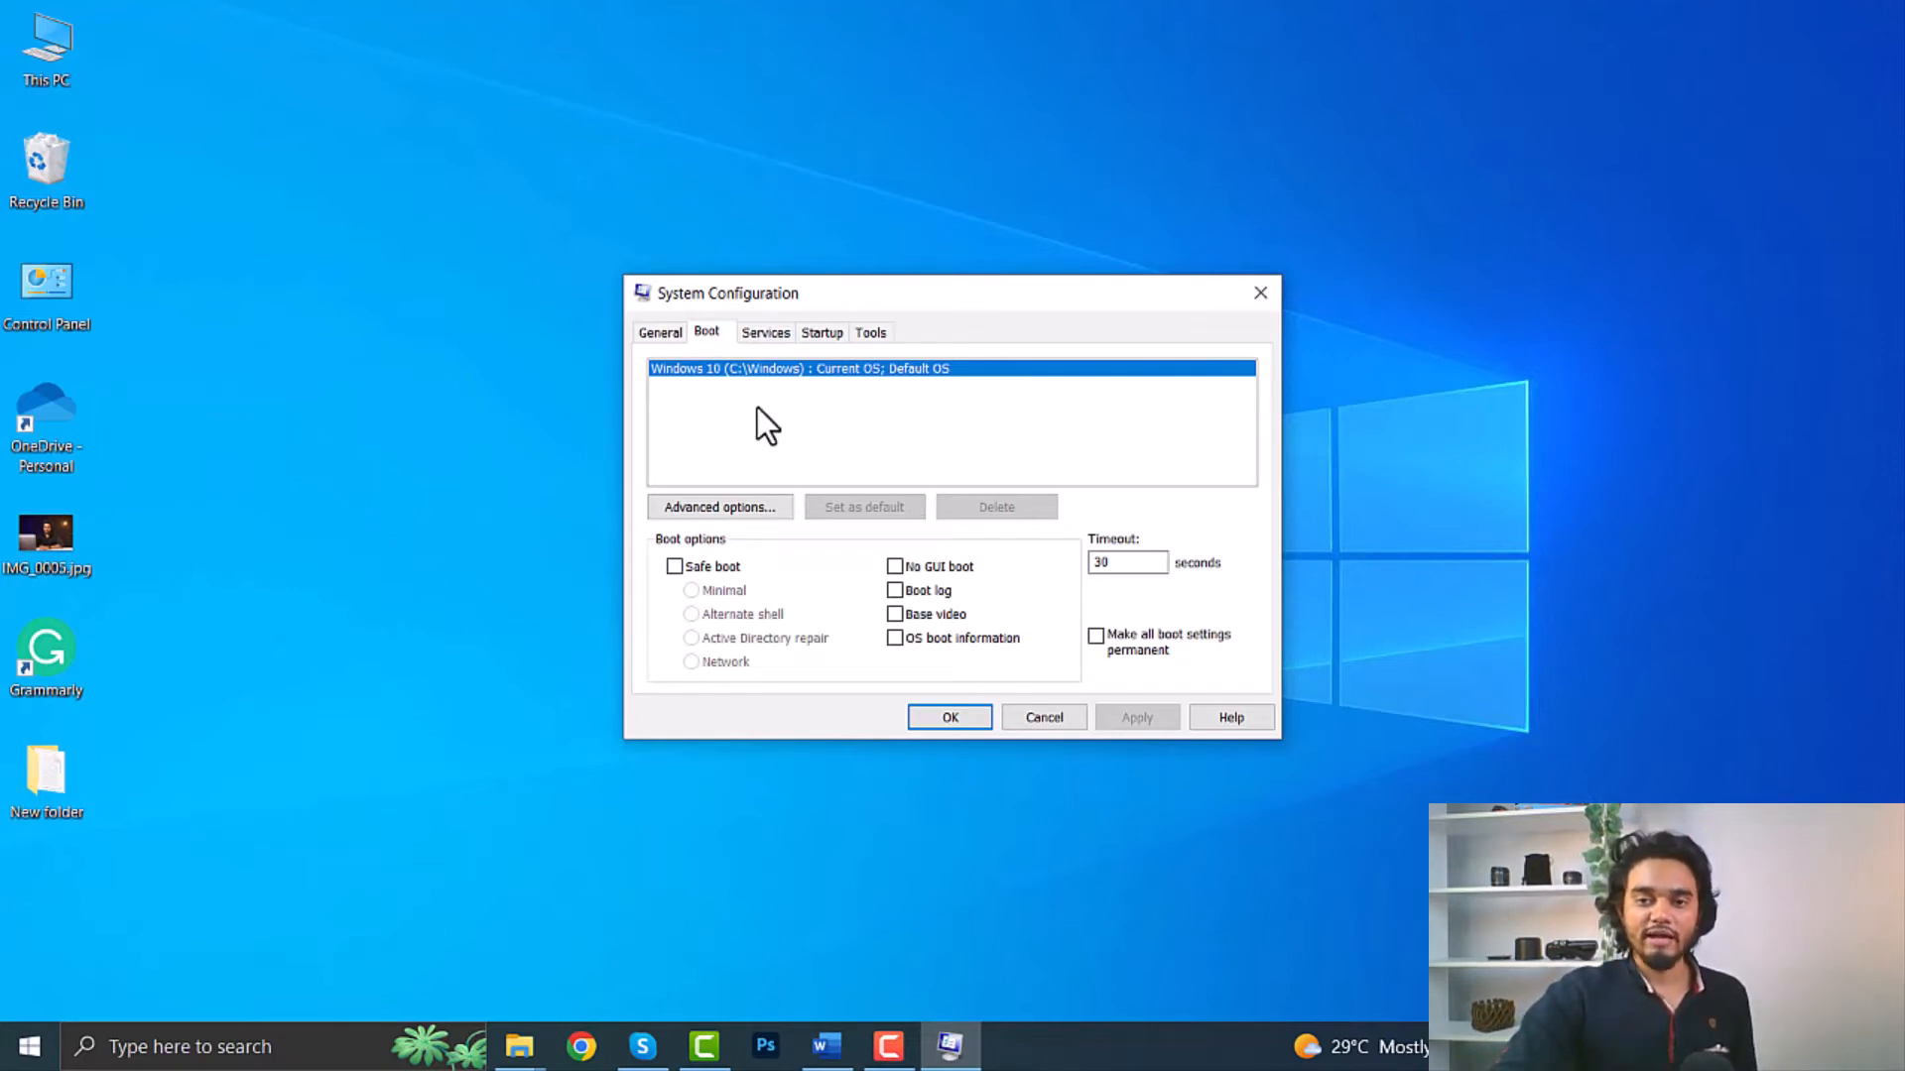
pyautogui.moveTo(917, 478)
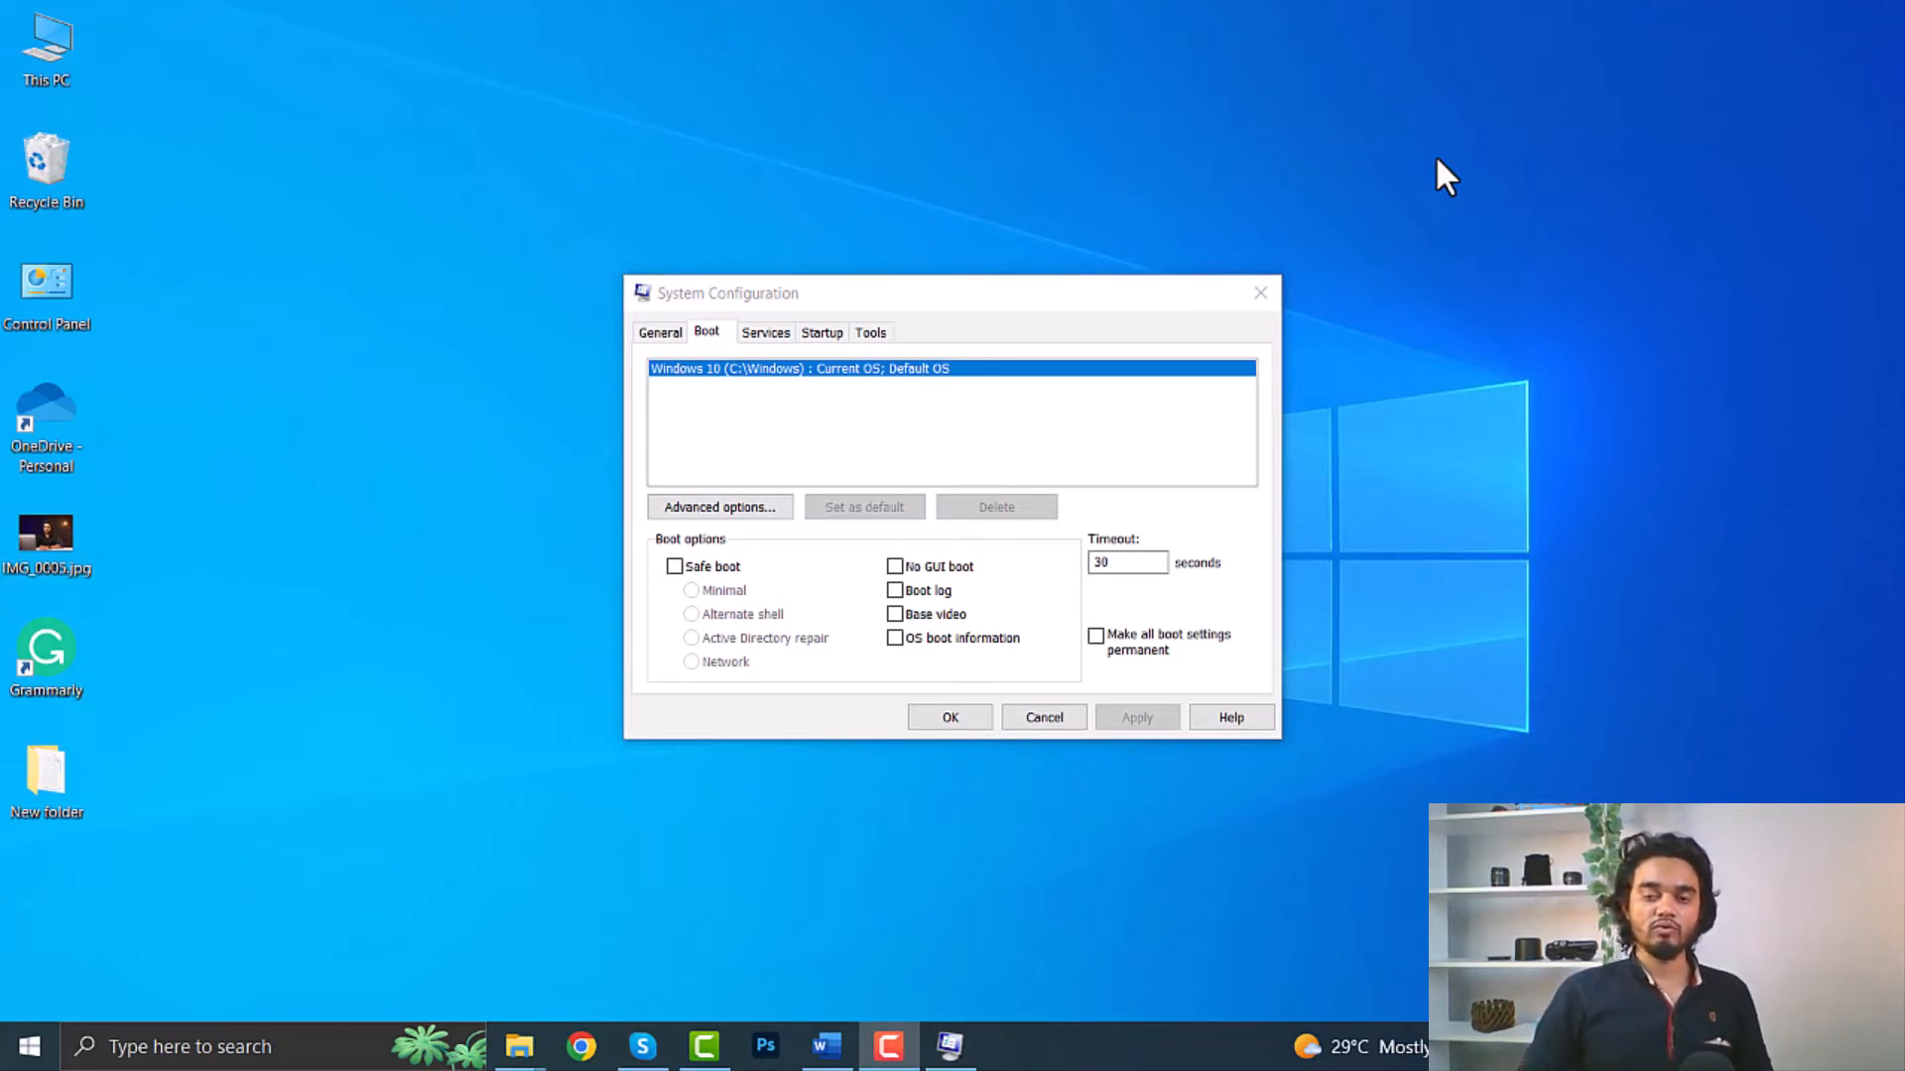
pyautogui.moveTo(1474, 175)
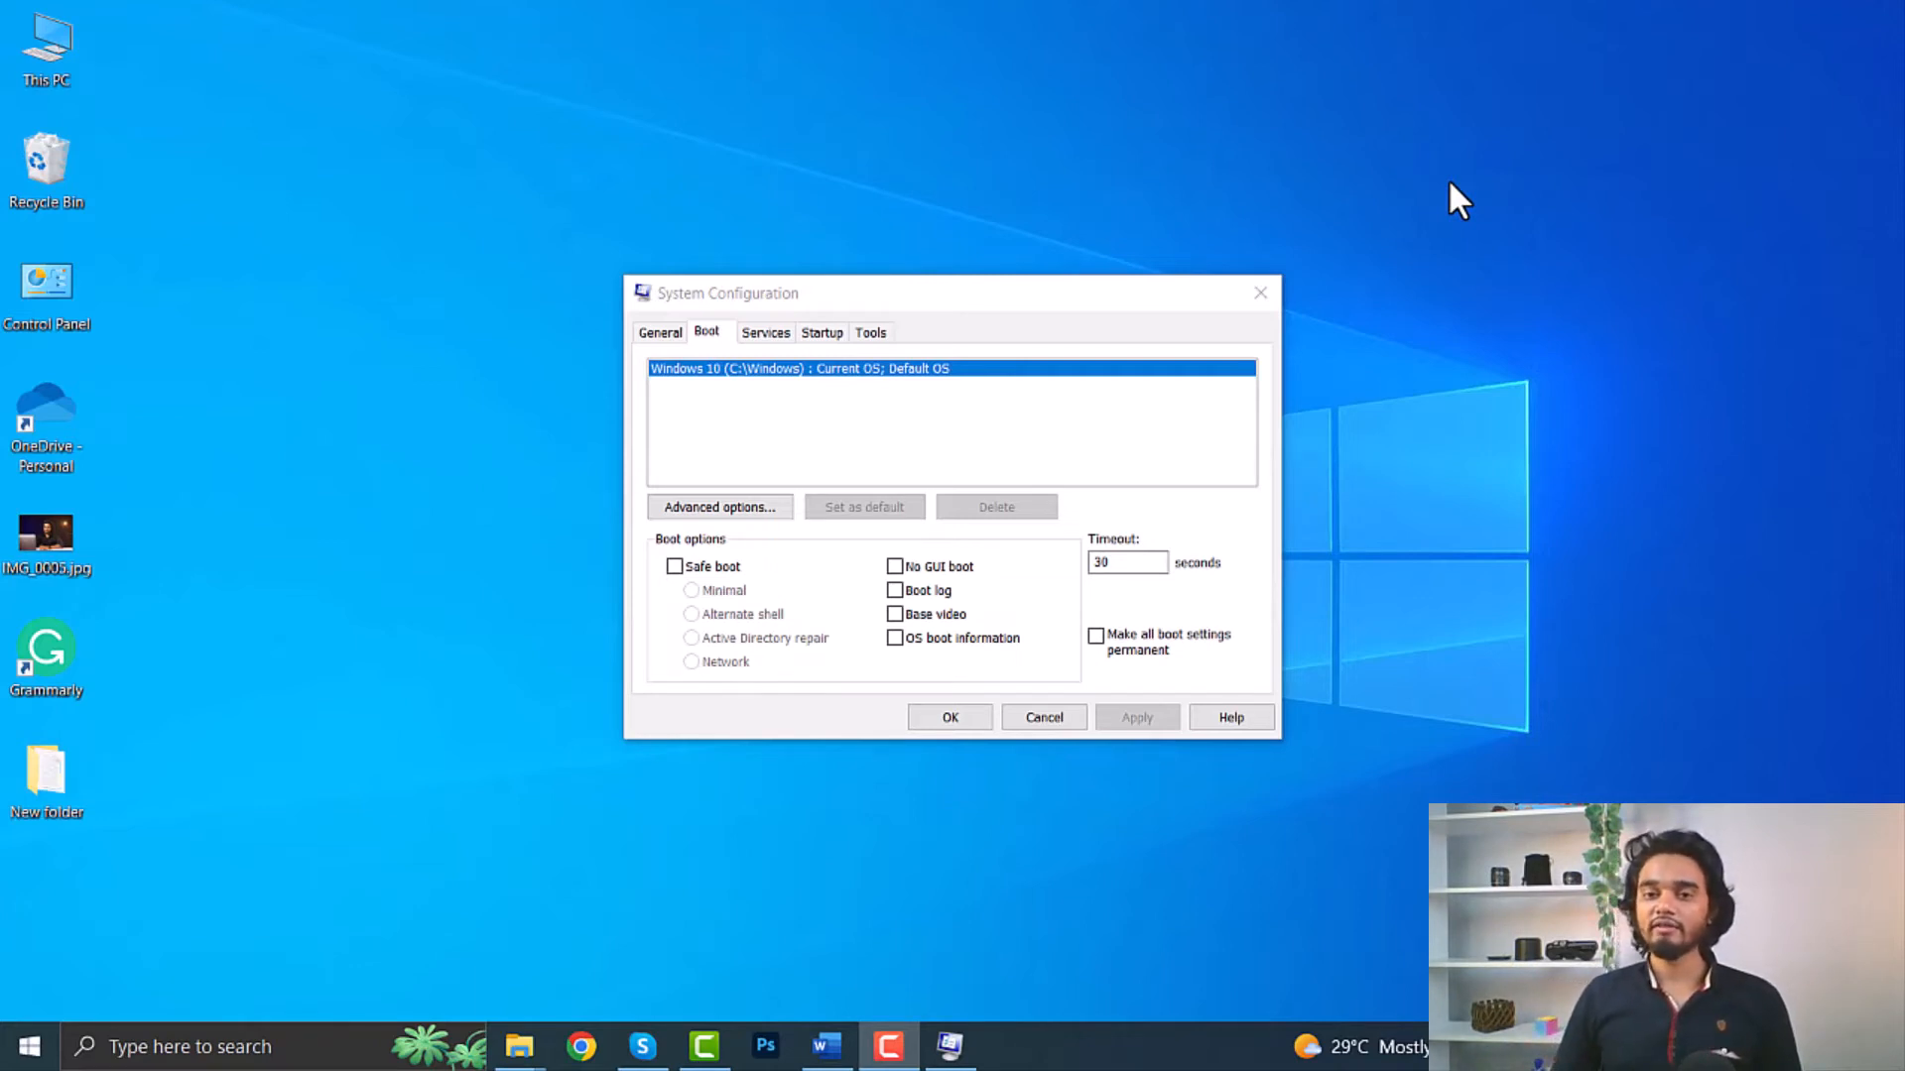
pyautogui.moveTo(1444, 207)
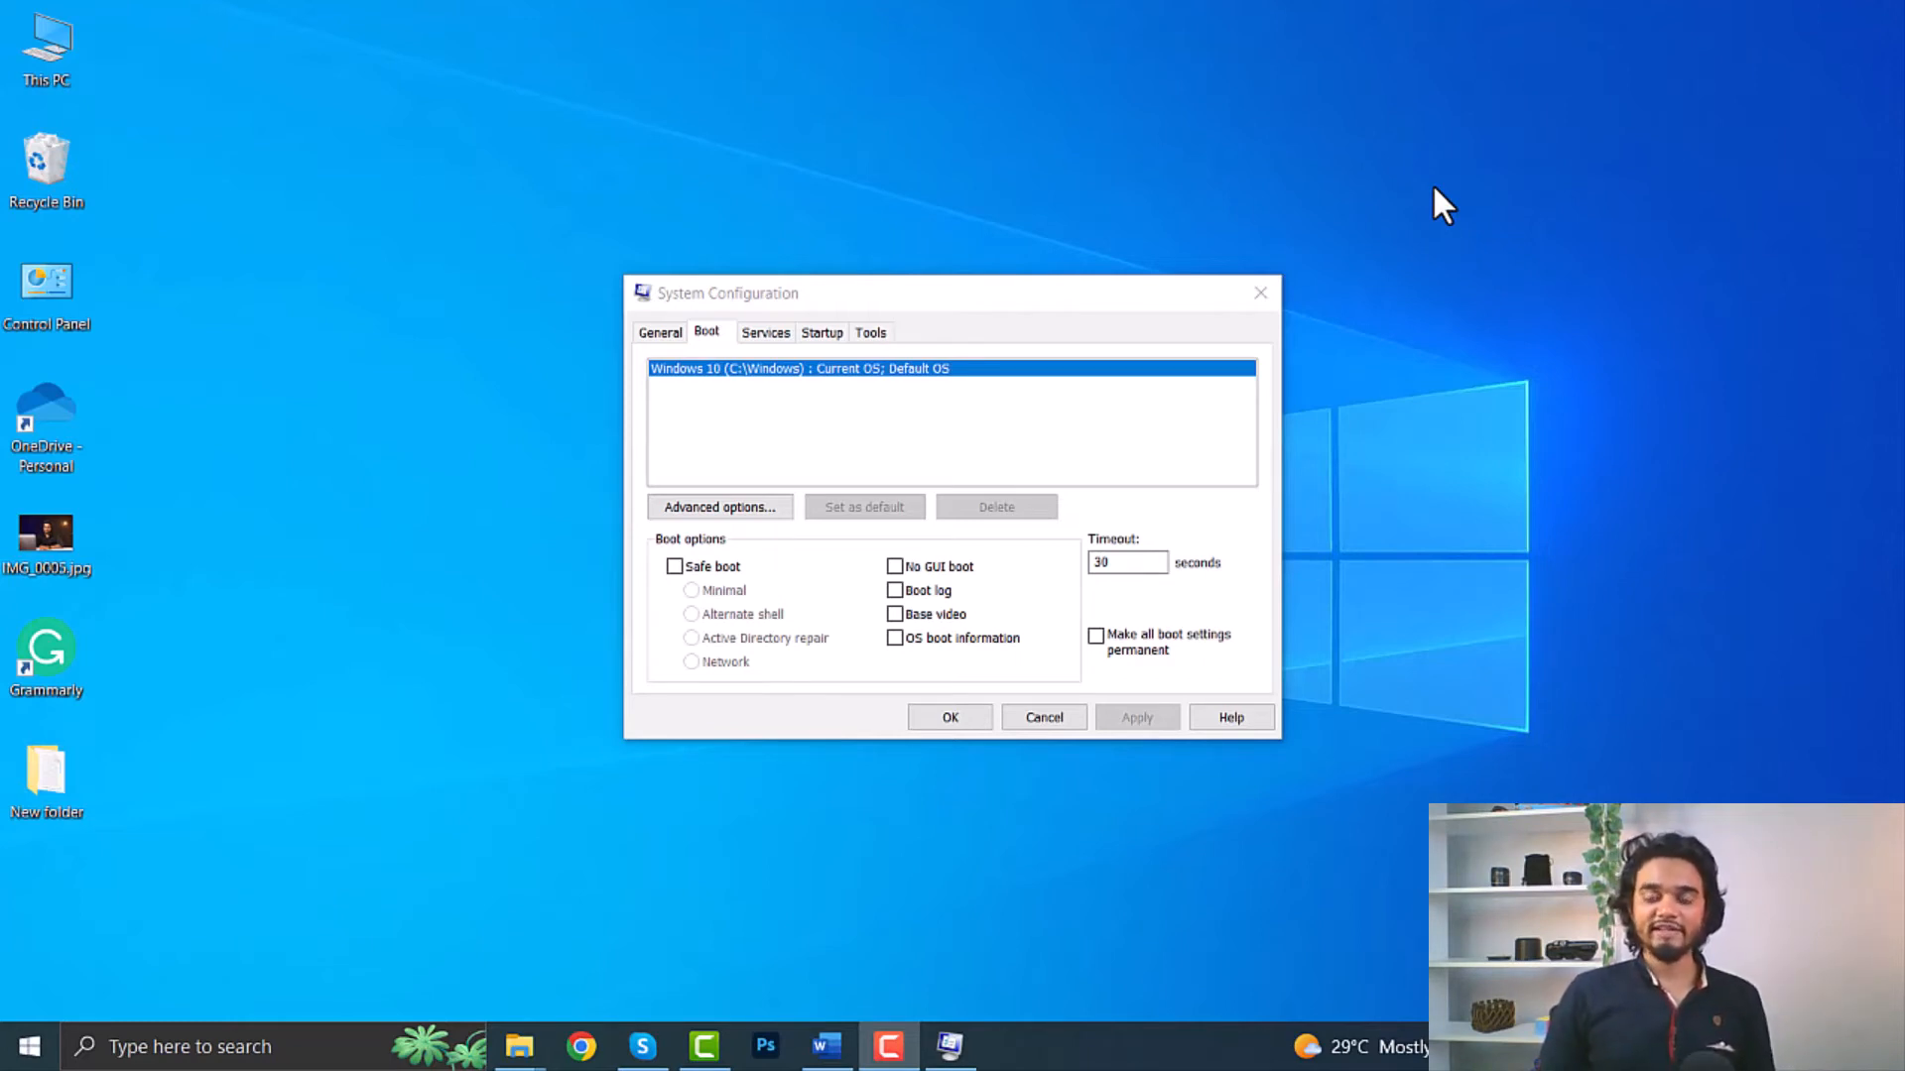
# Step: Close System Configuration without changing any boot settings
pyautogui.click(1041, 716)
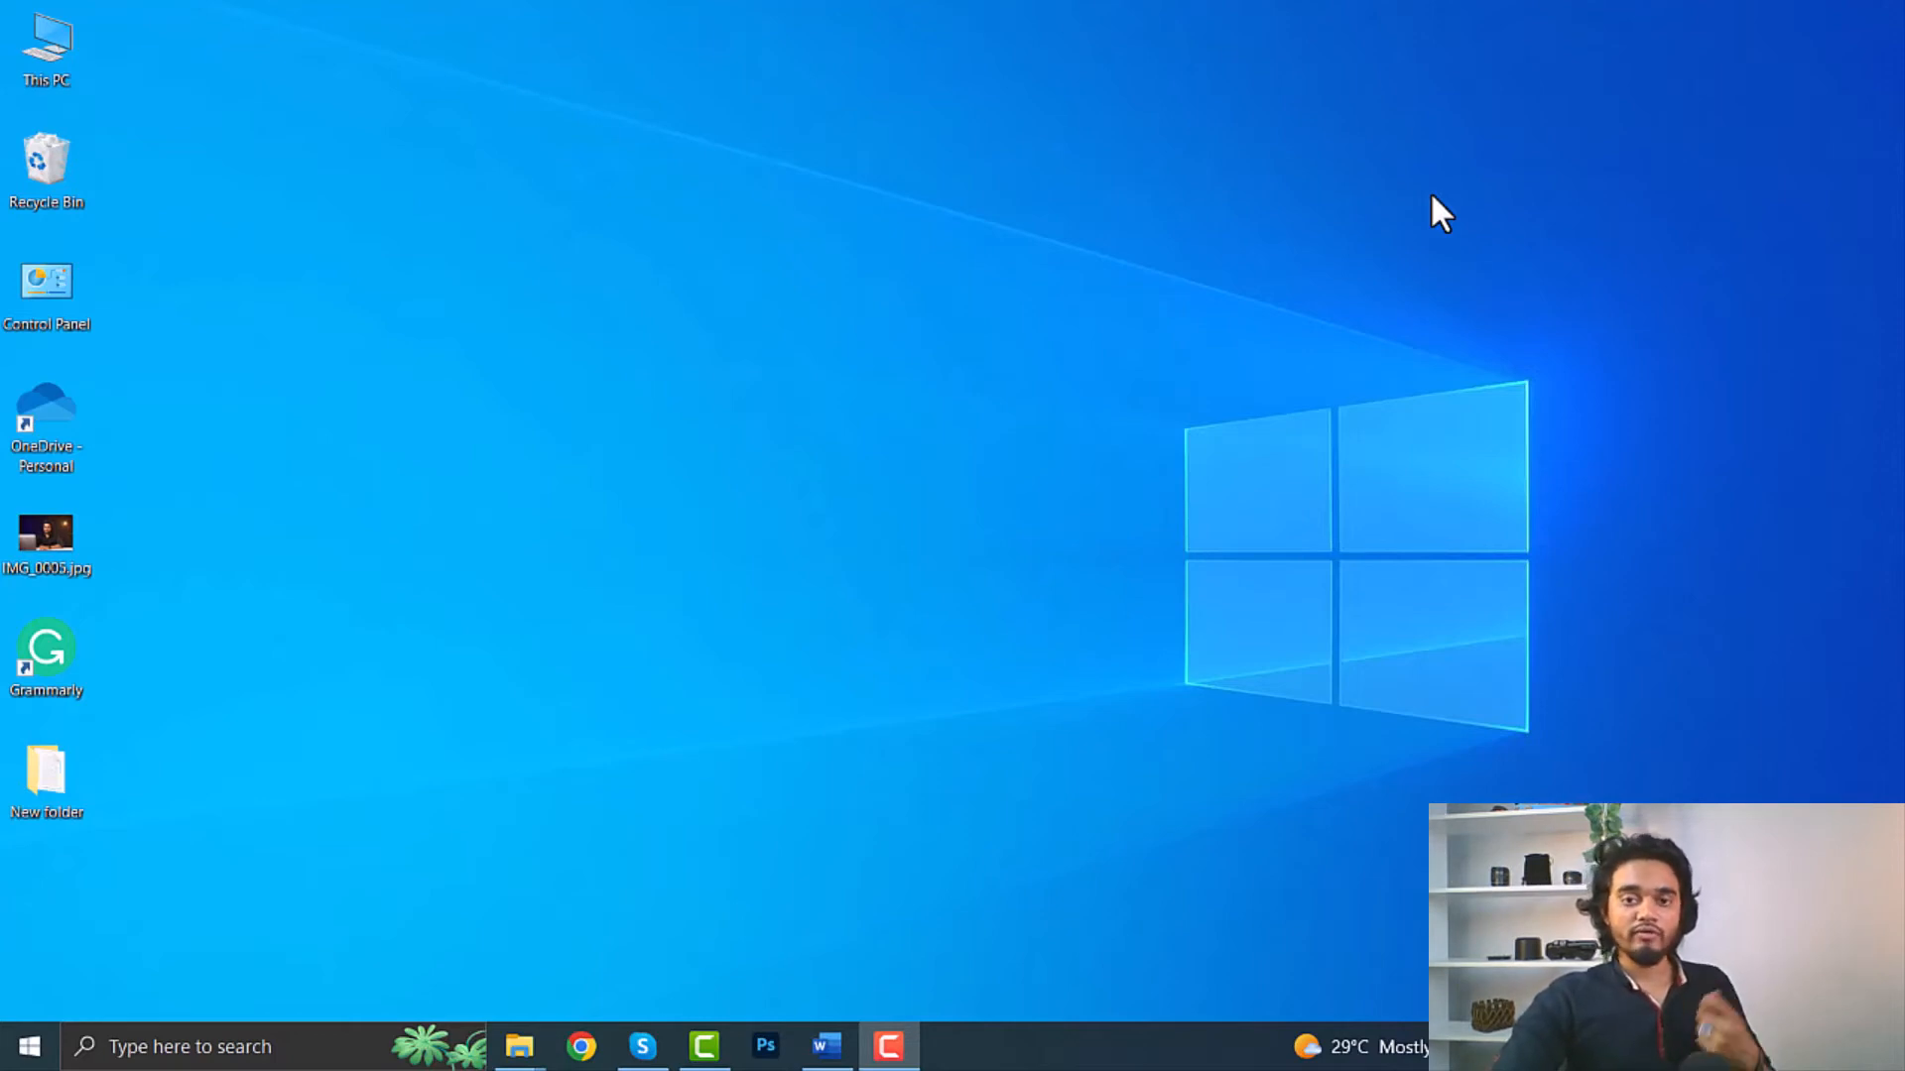
pyautogui.moveTo(675, 803)
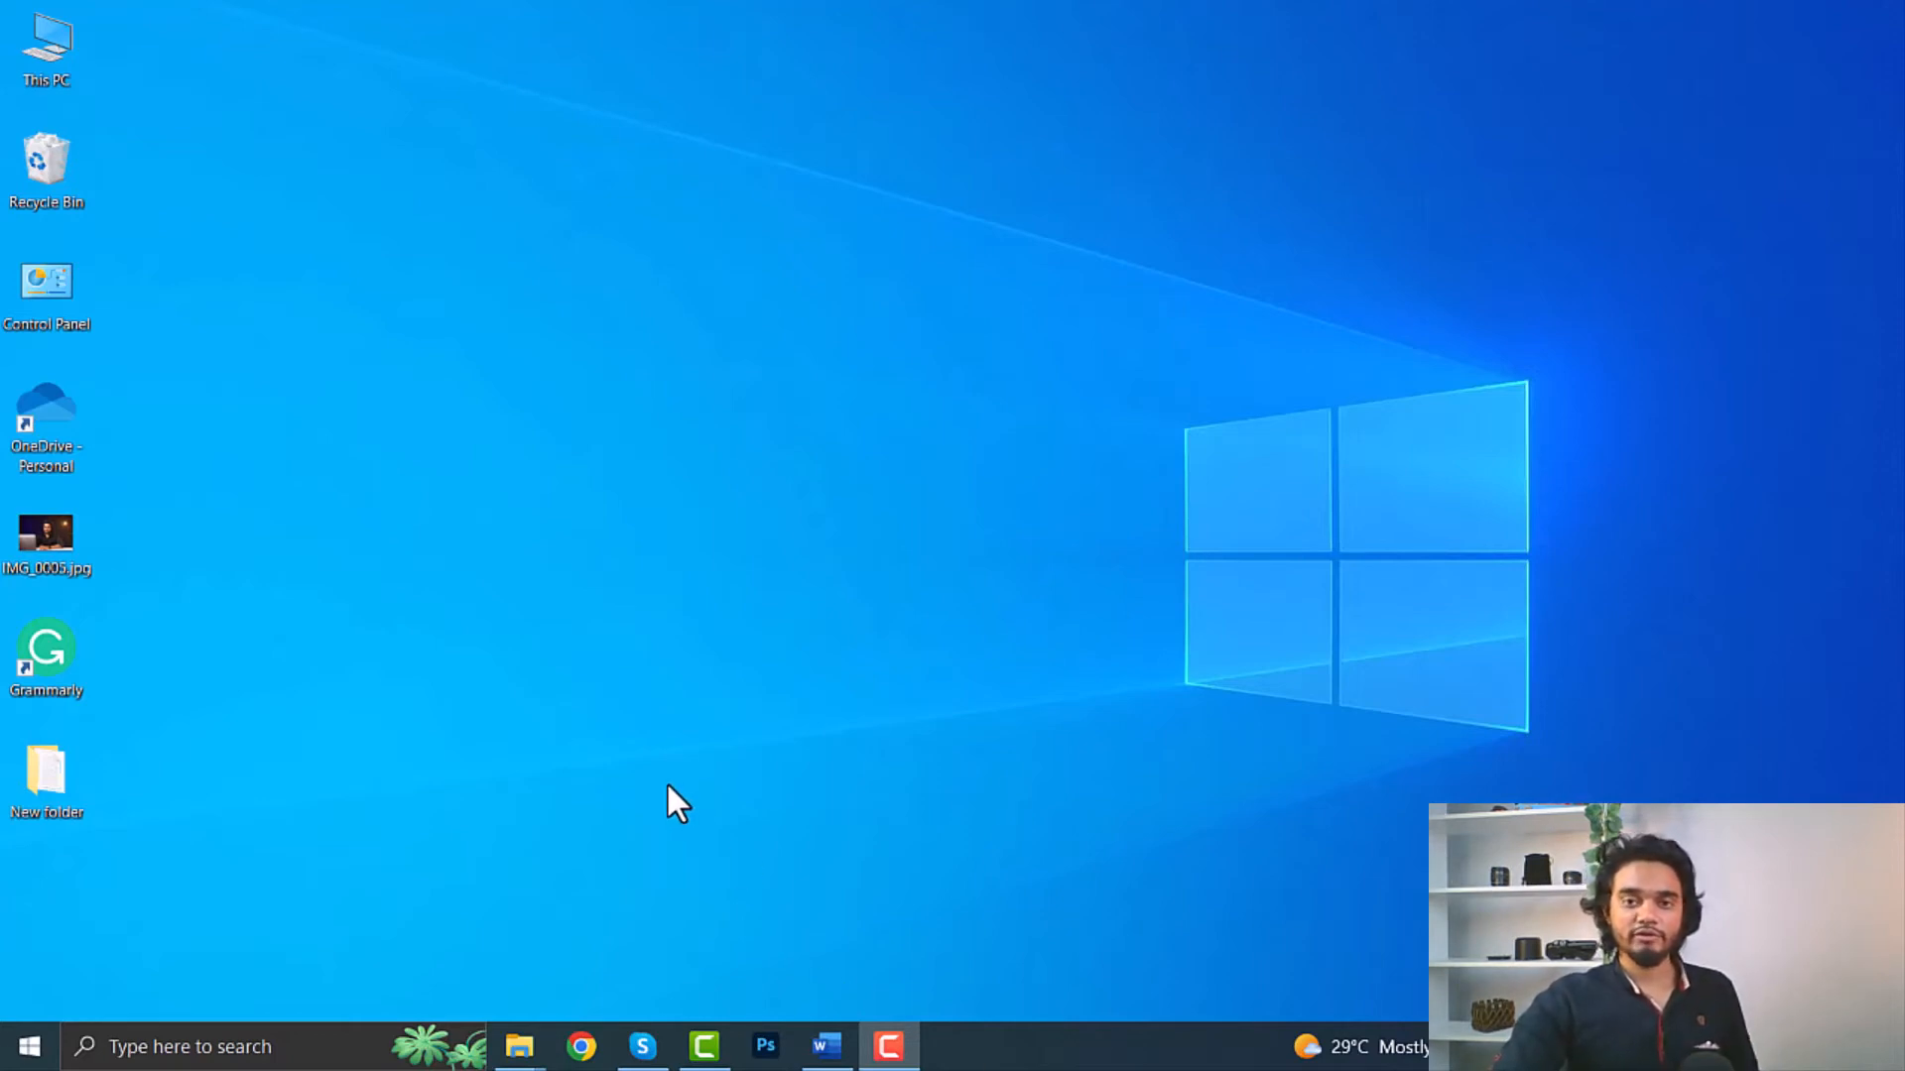
pyautogui.moveTo(556, 873)
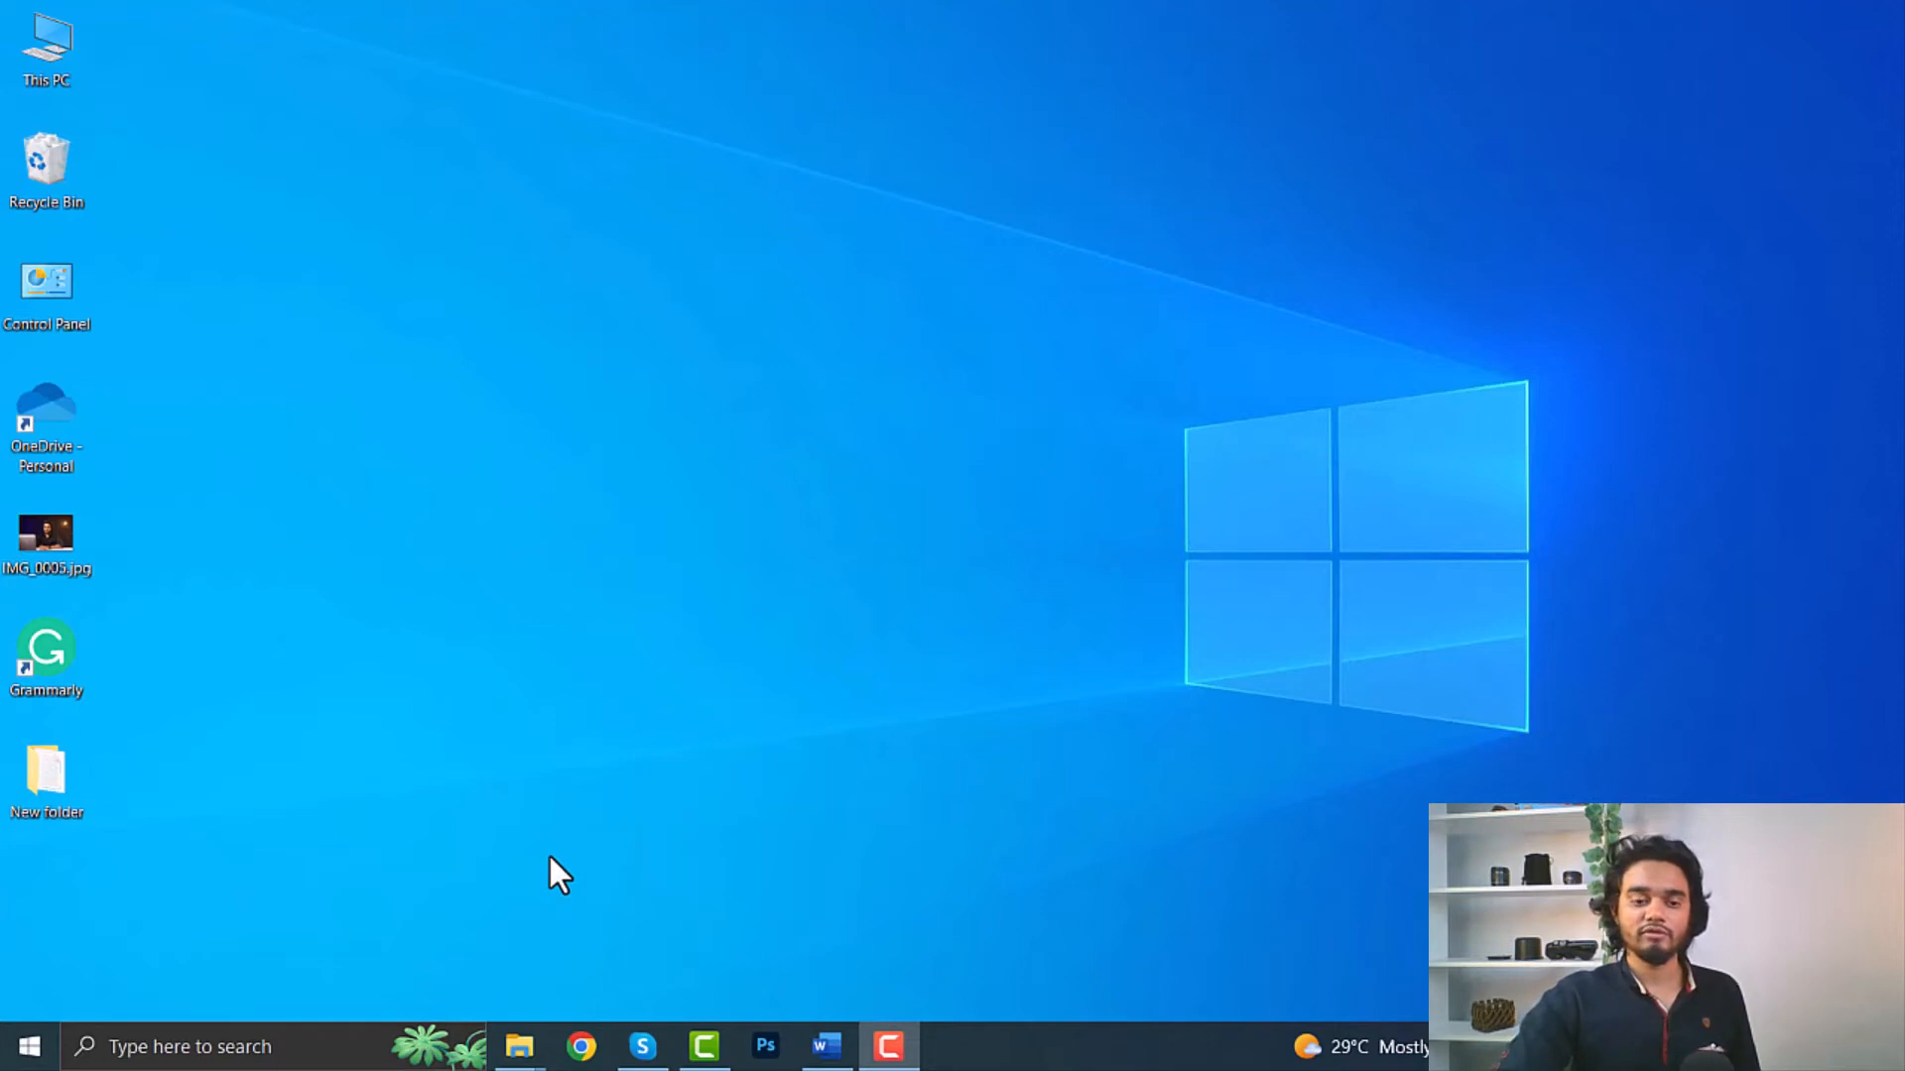
# Step: Navigate Settings to Update & Security > Troubleshoot > Additional troubleshooters
pyautogui.click(29, 1045)
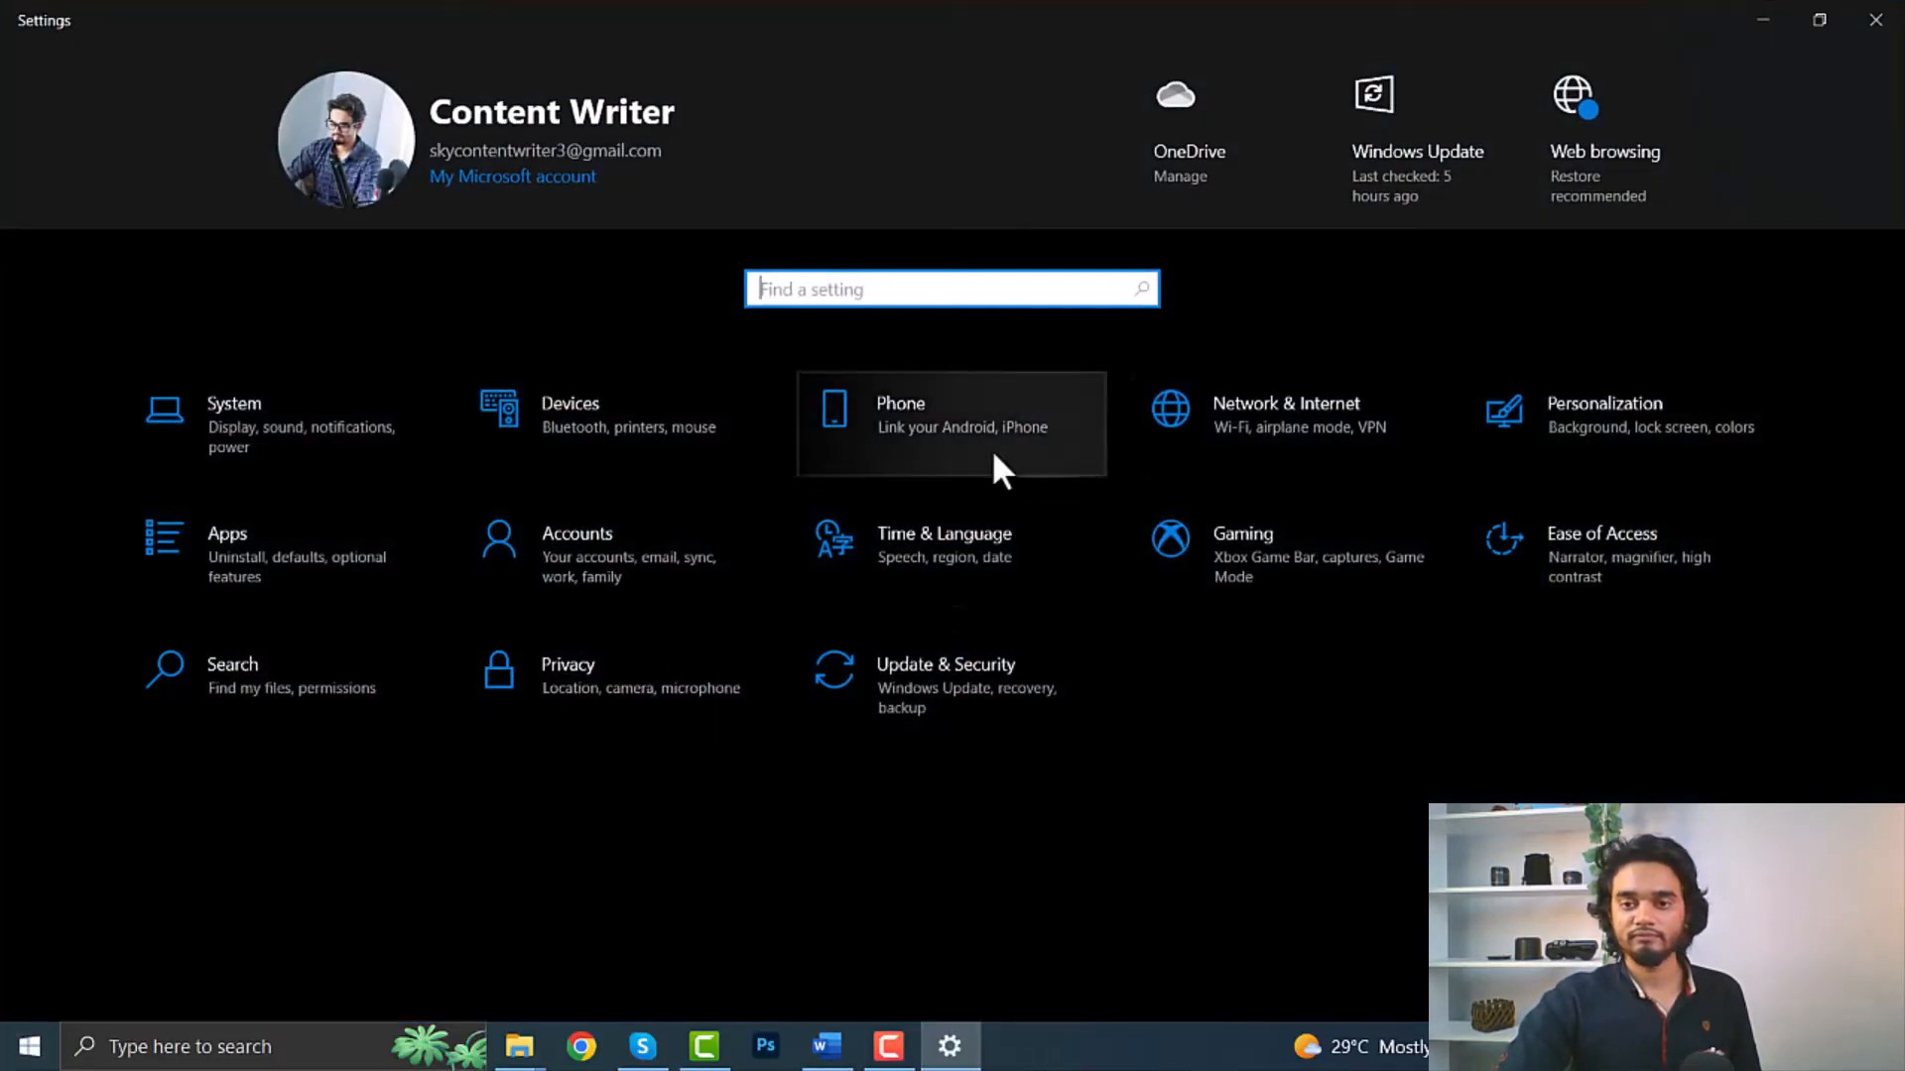
pyautogui.moveTo(1045, 722)
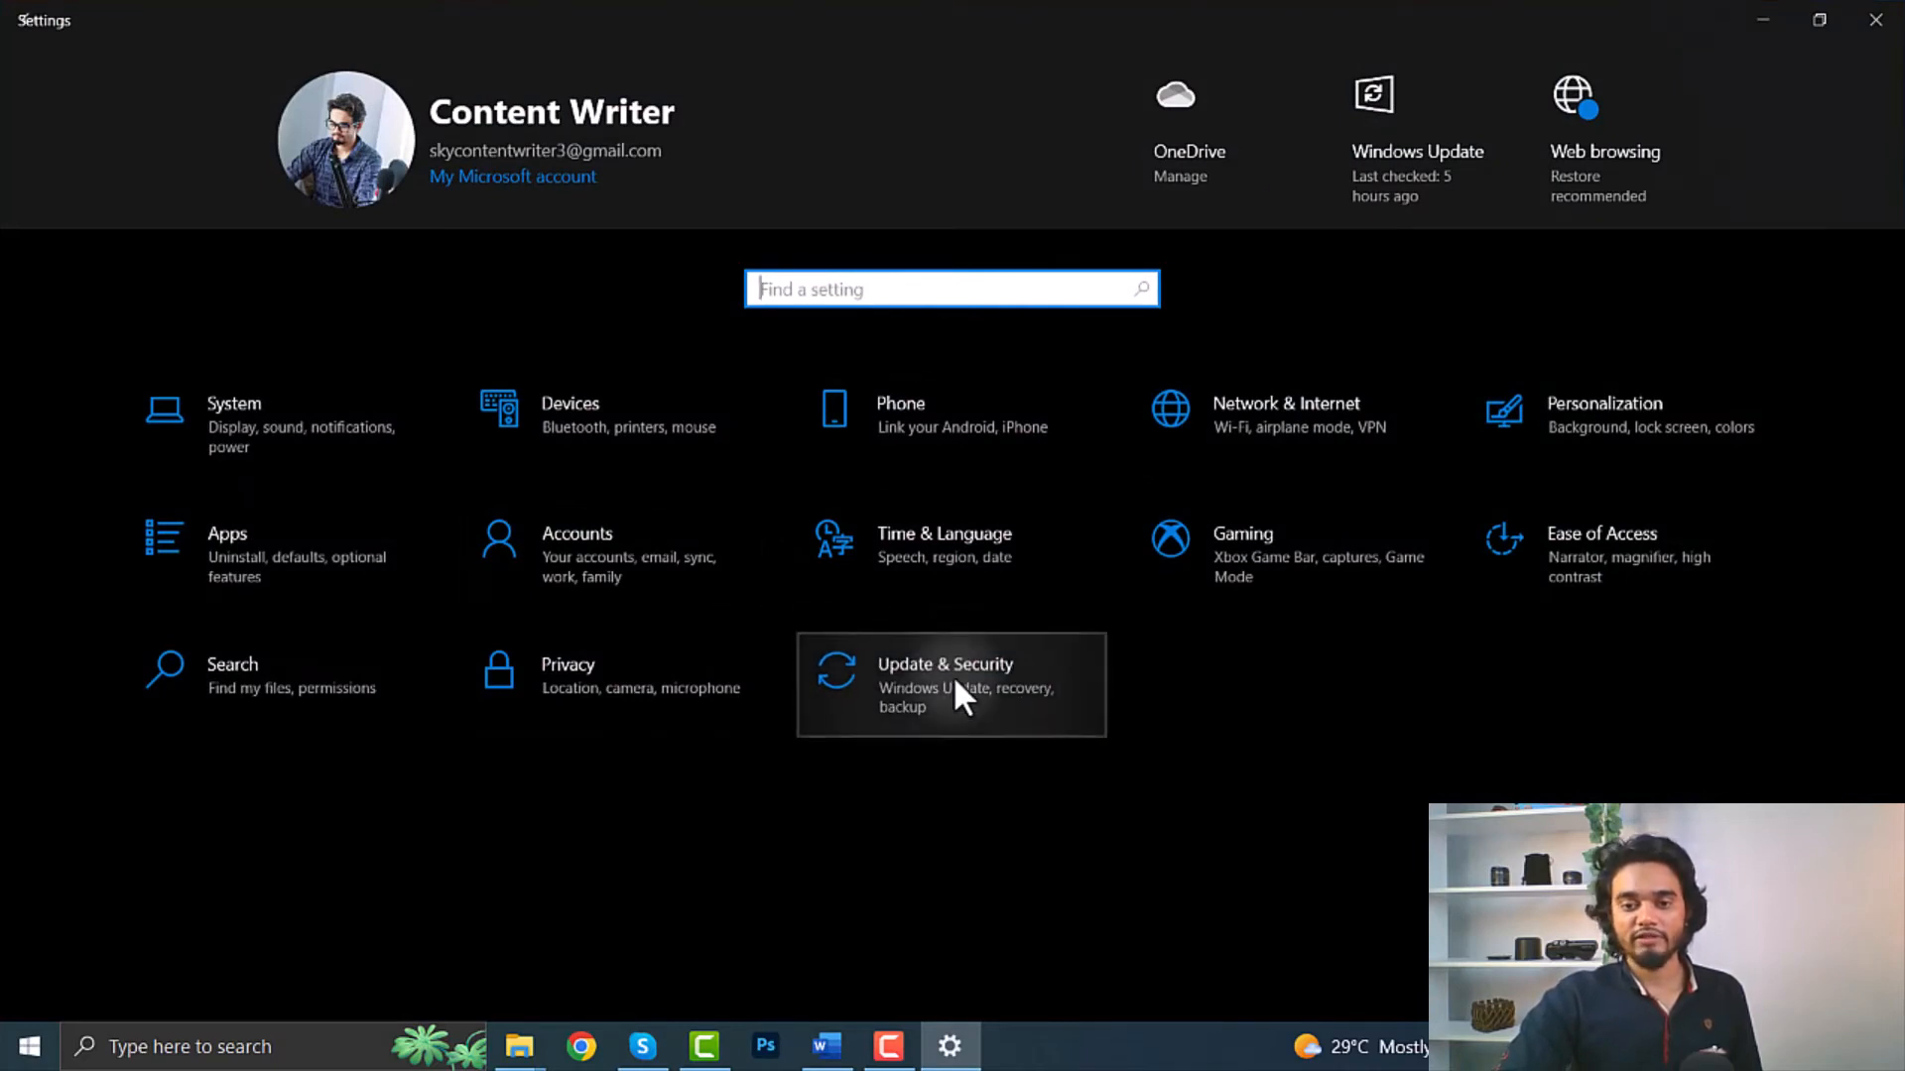
pyautogui.click(951, 685)
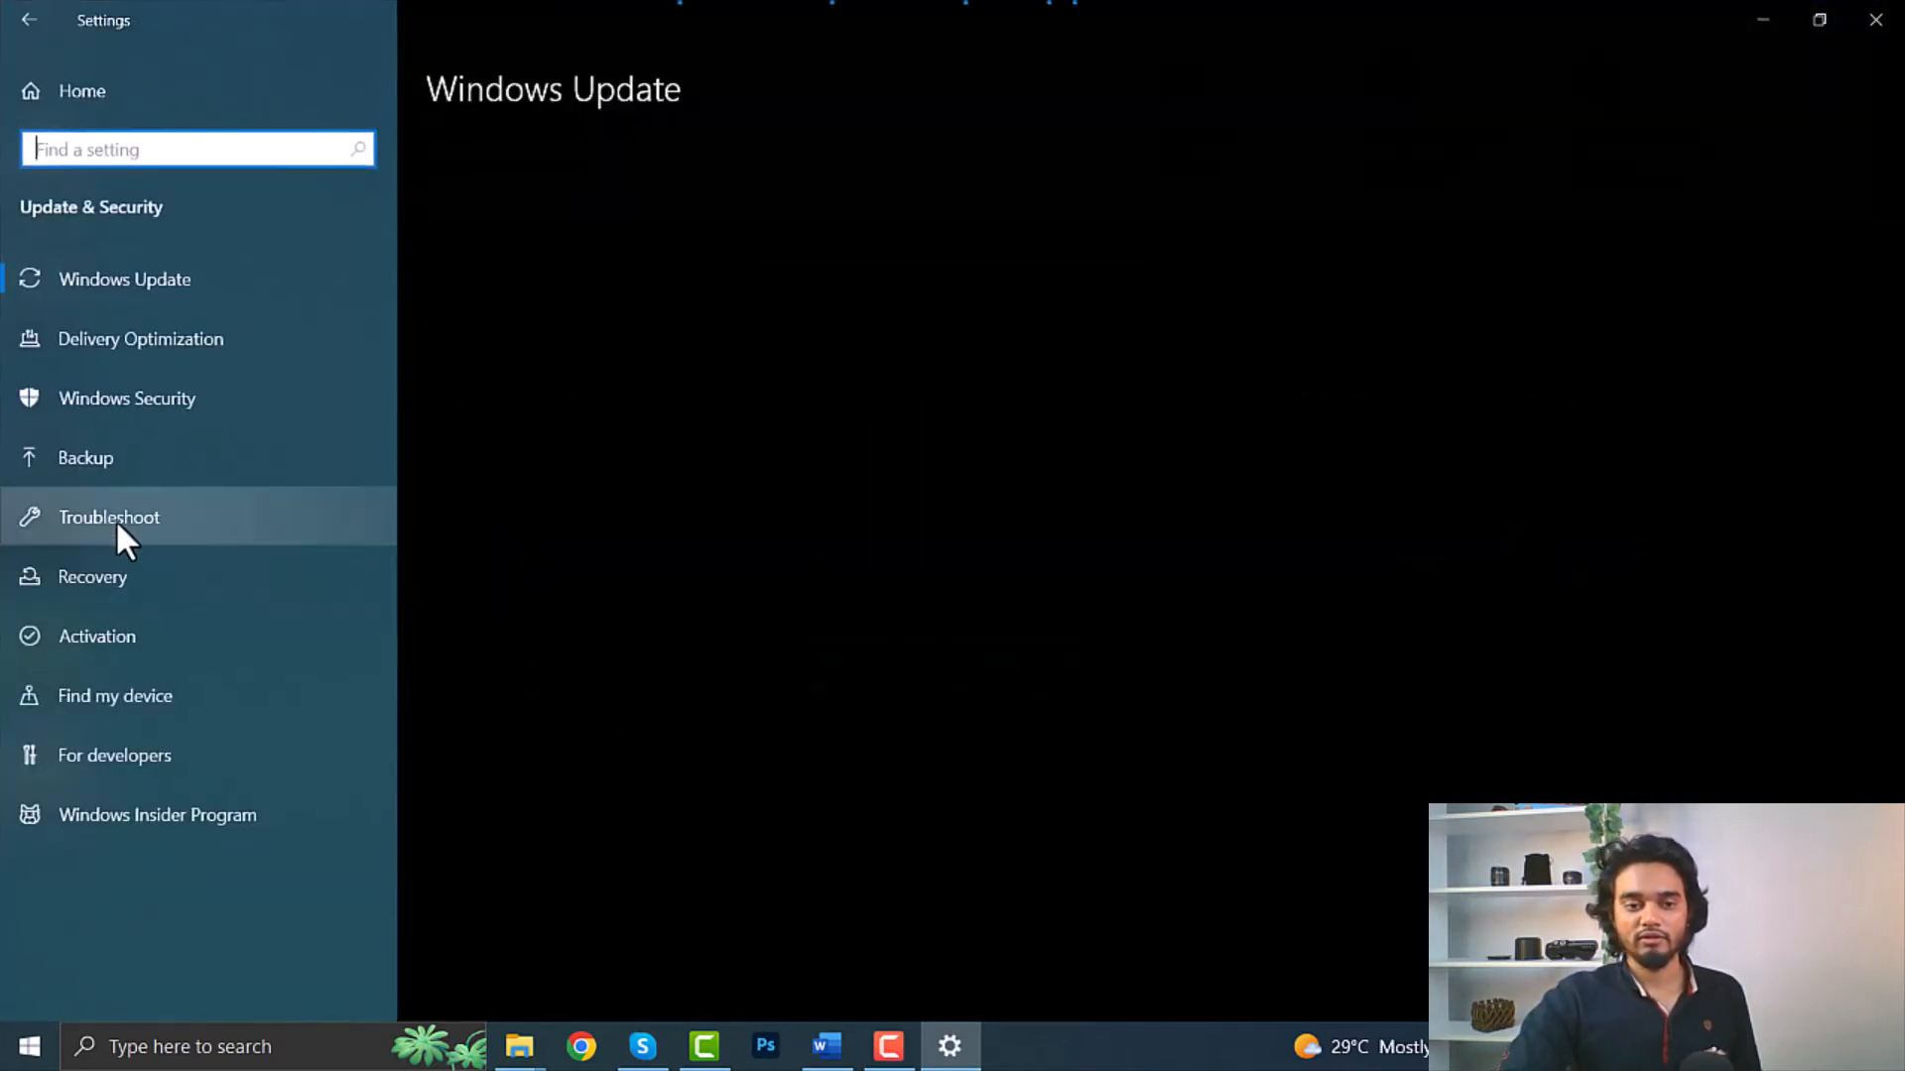
pyautogui.click(107, 516)
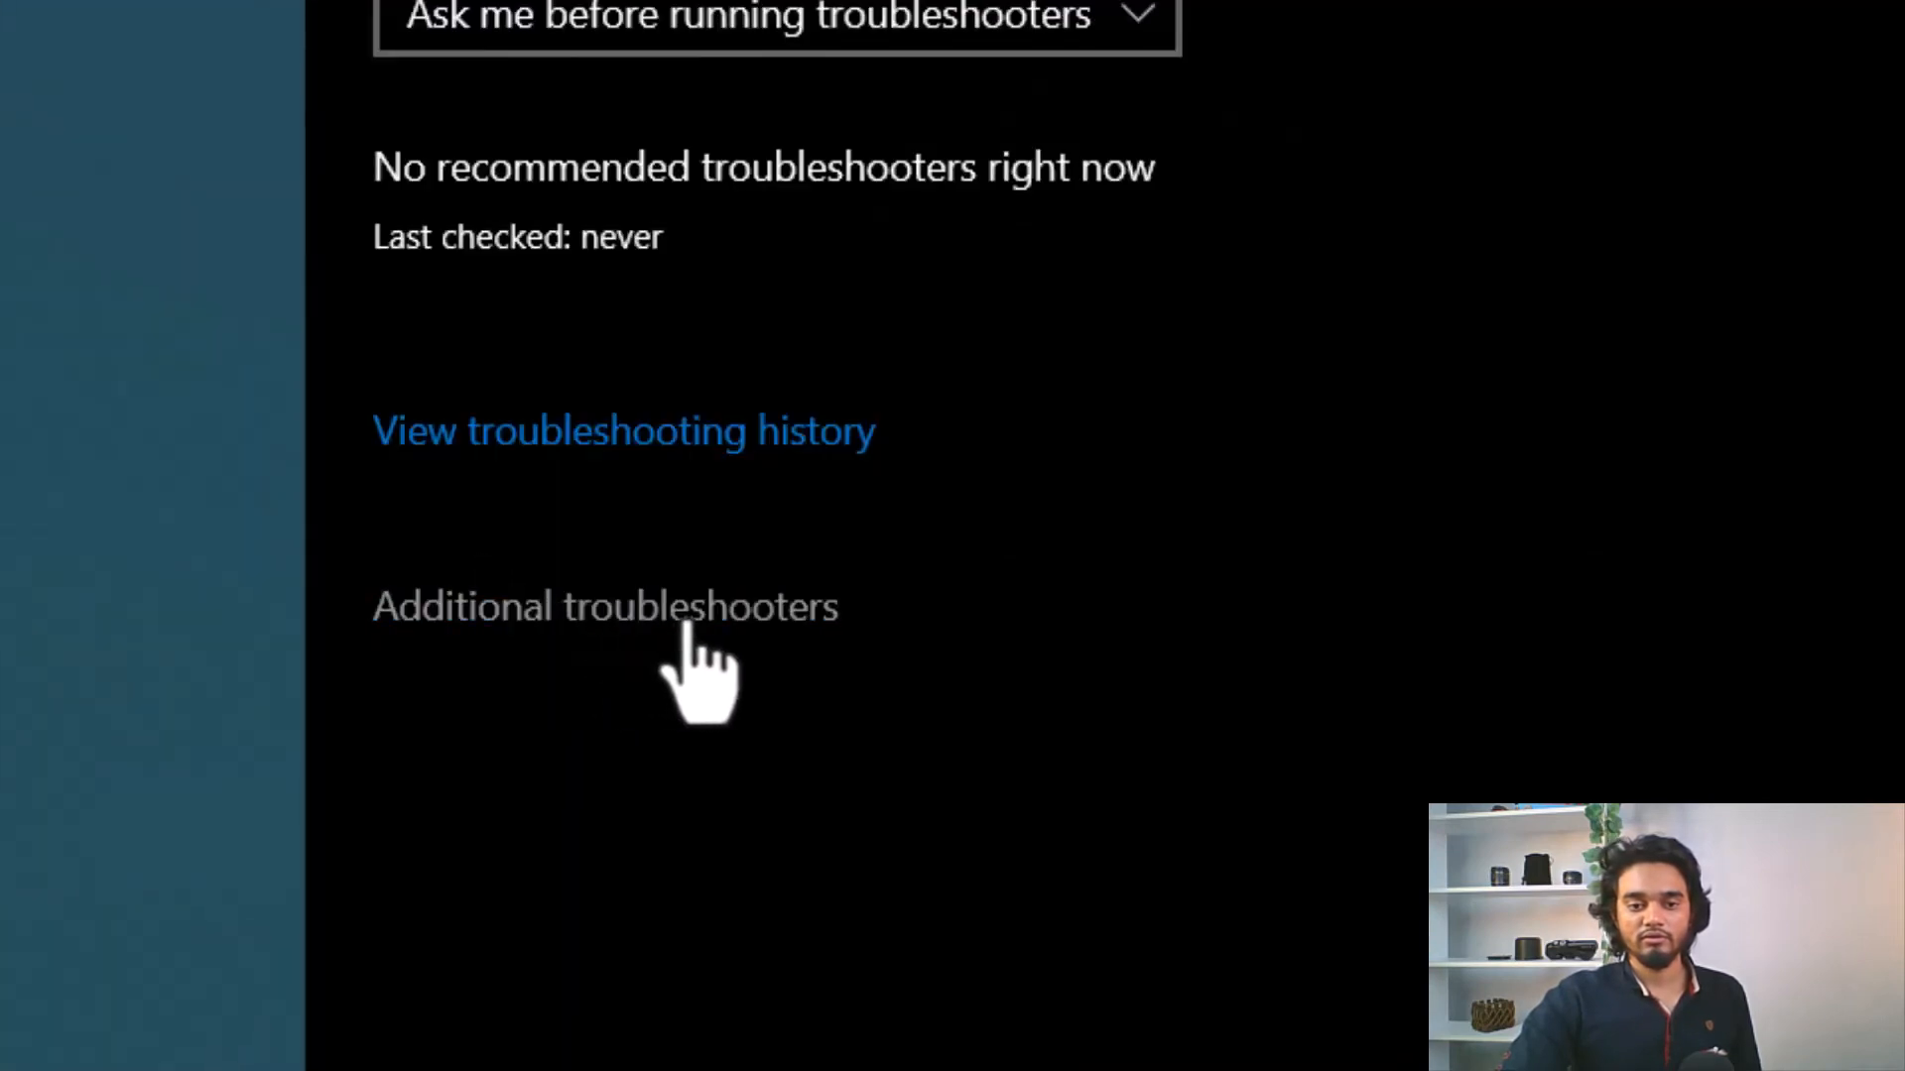
pyautogui.click(603, 607)
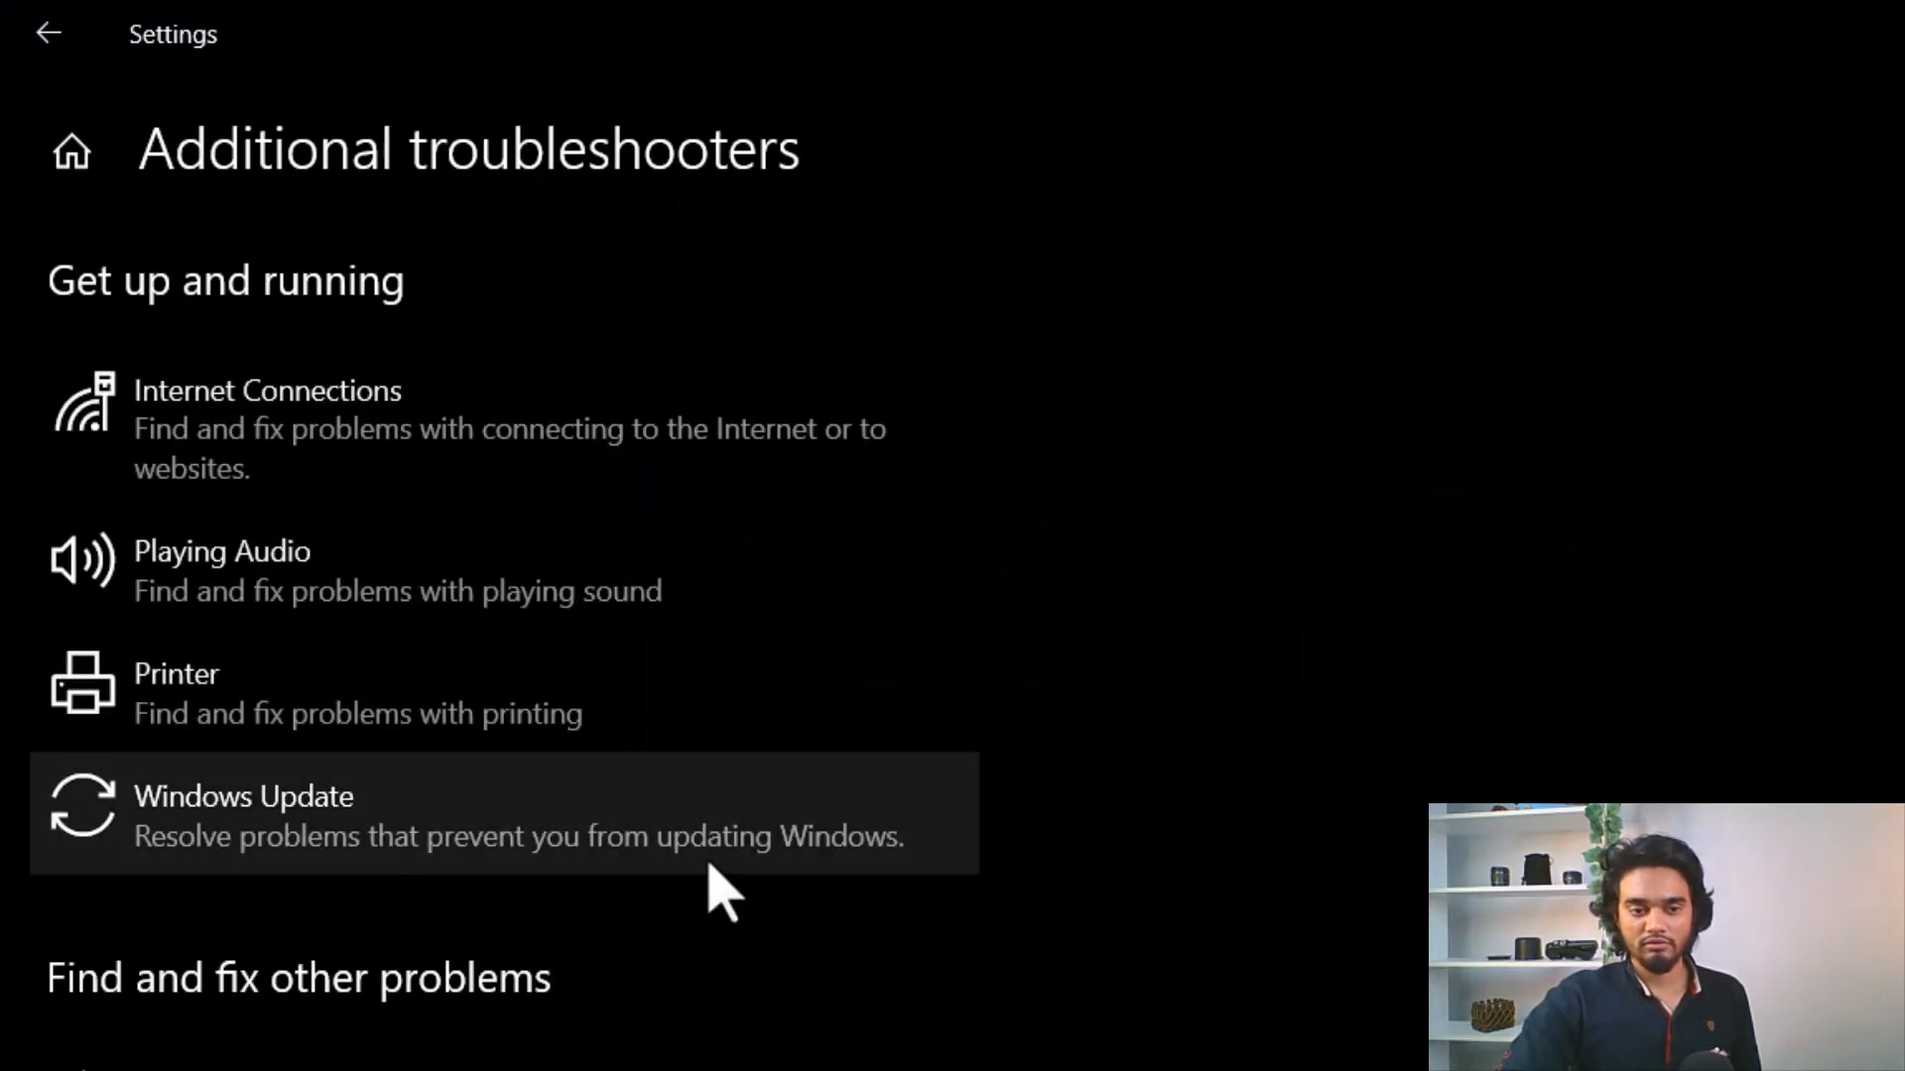
# Step: Run the Power troubleshooter from the Additional troubleshooters list
pyautogui.scroll(-3)
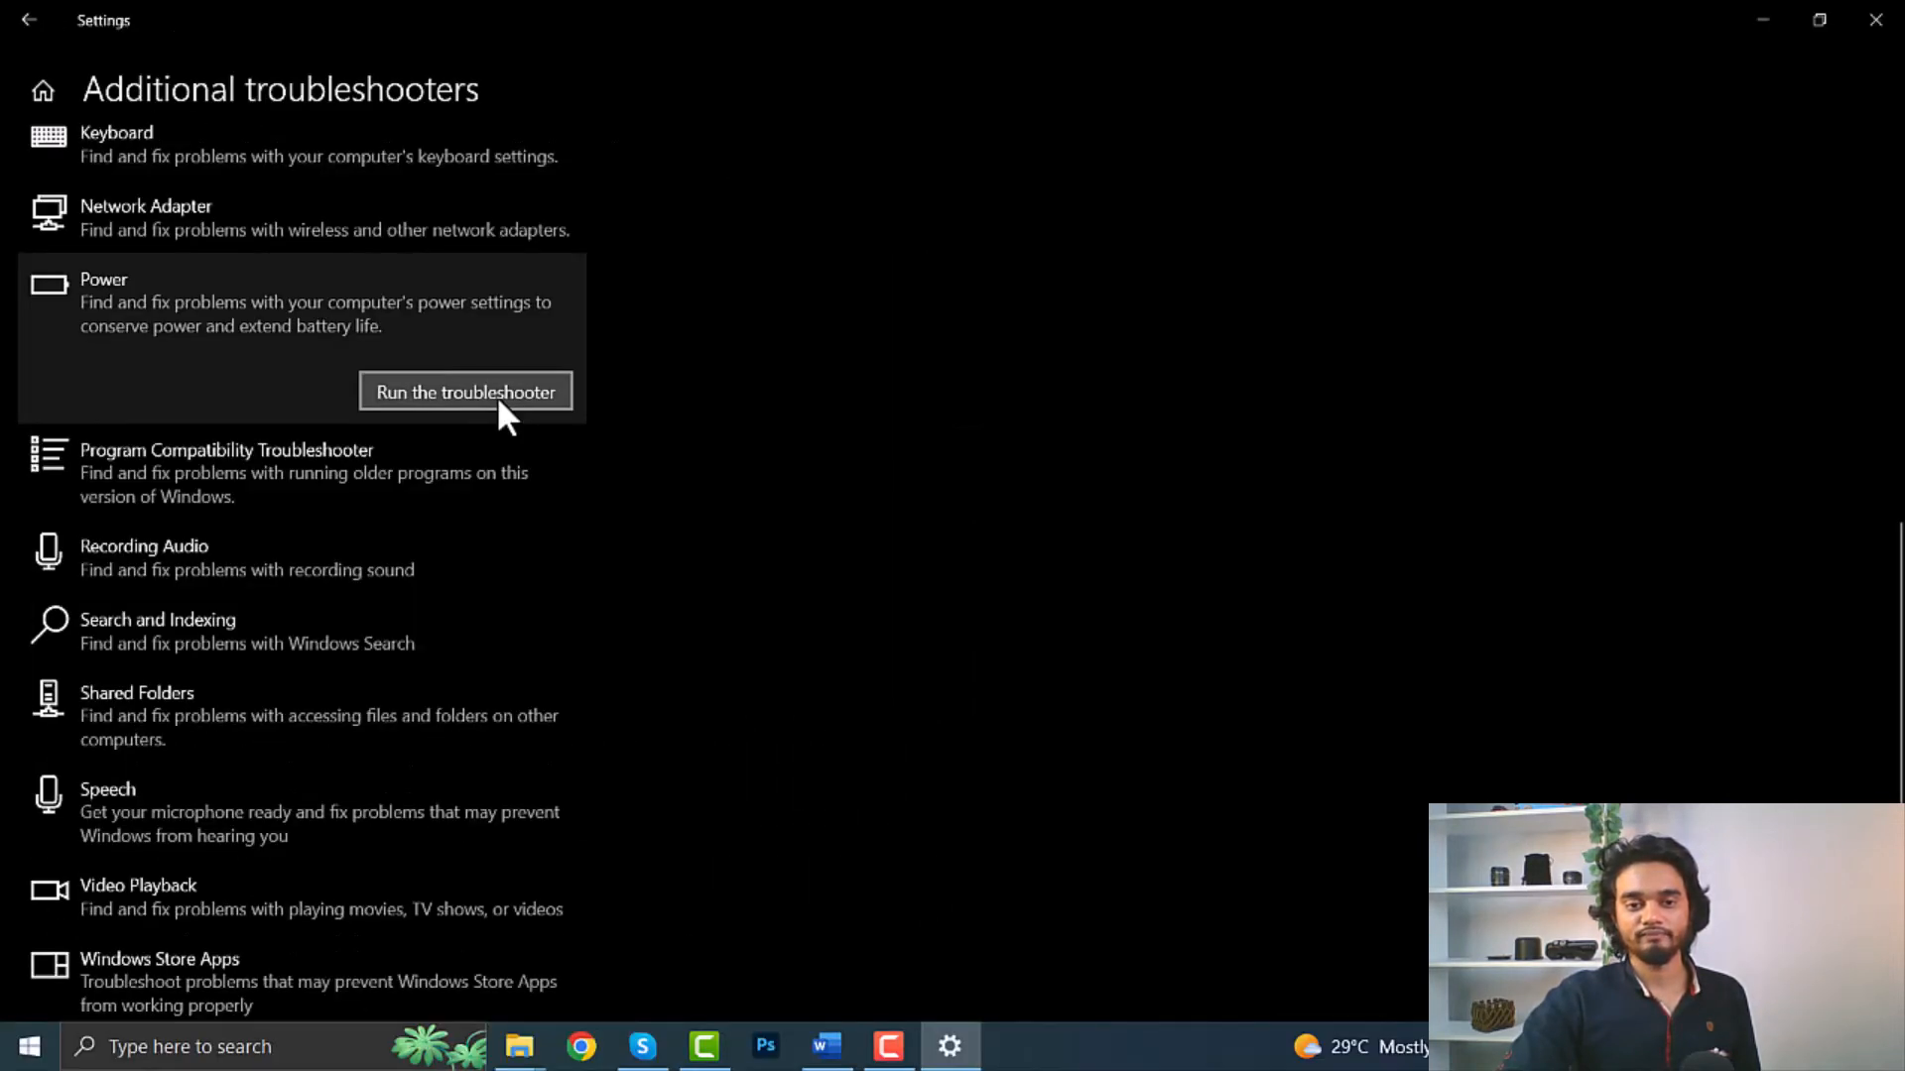
pyautogui.click(462, 391)
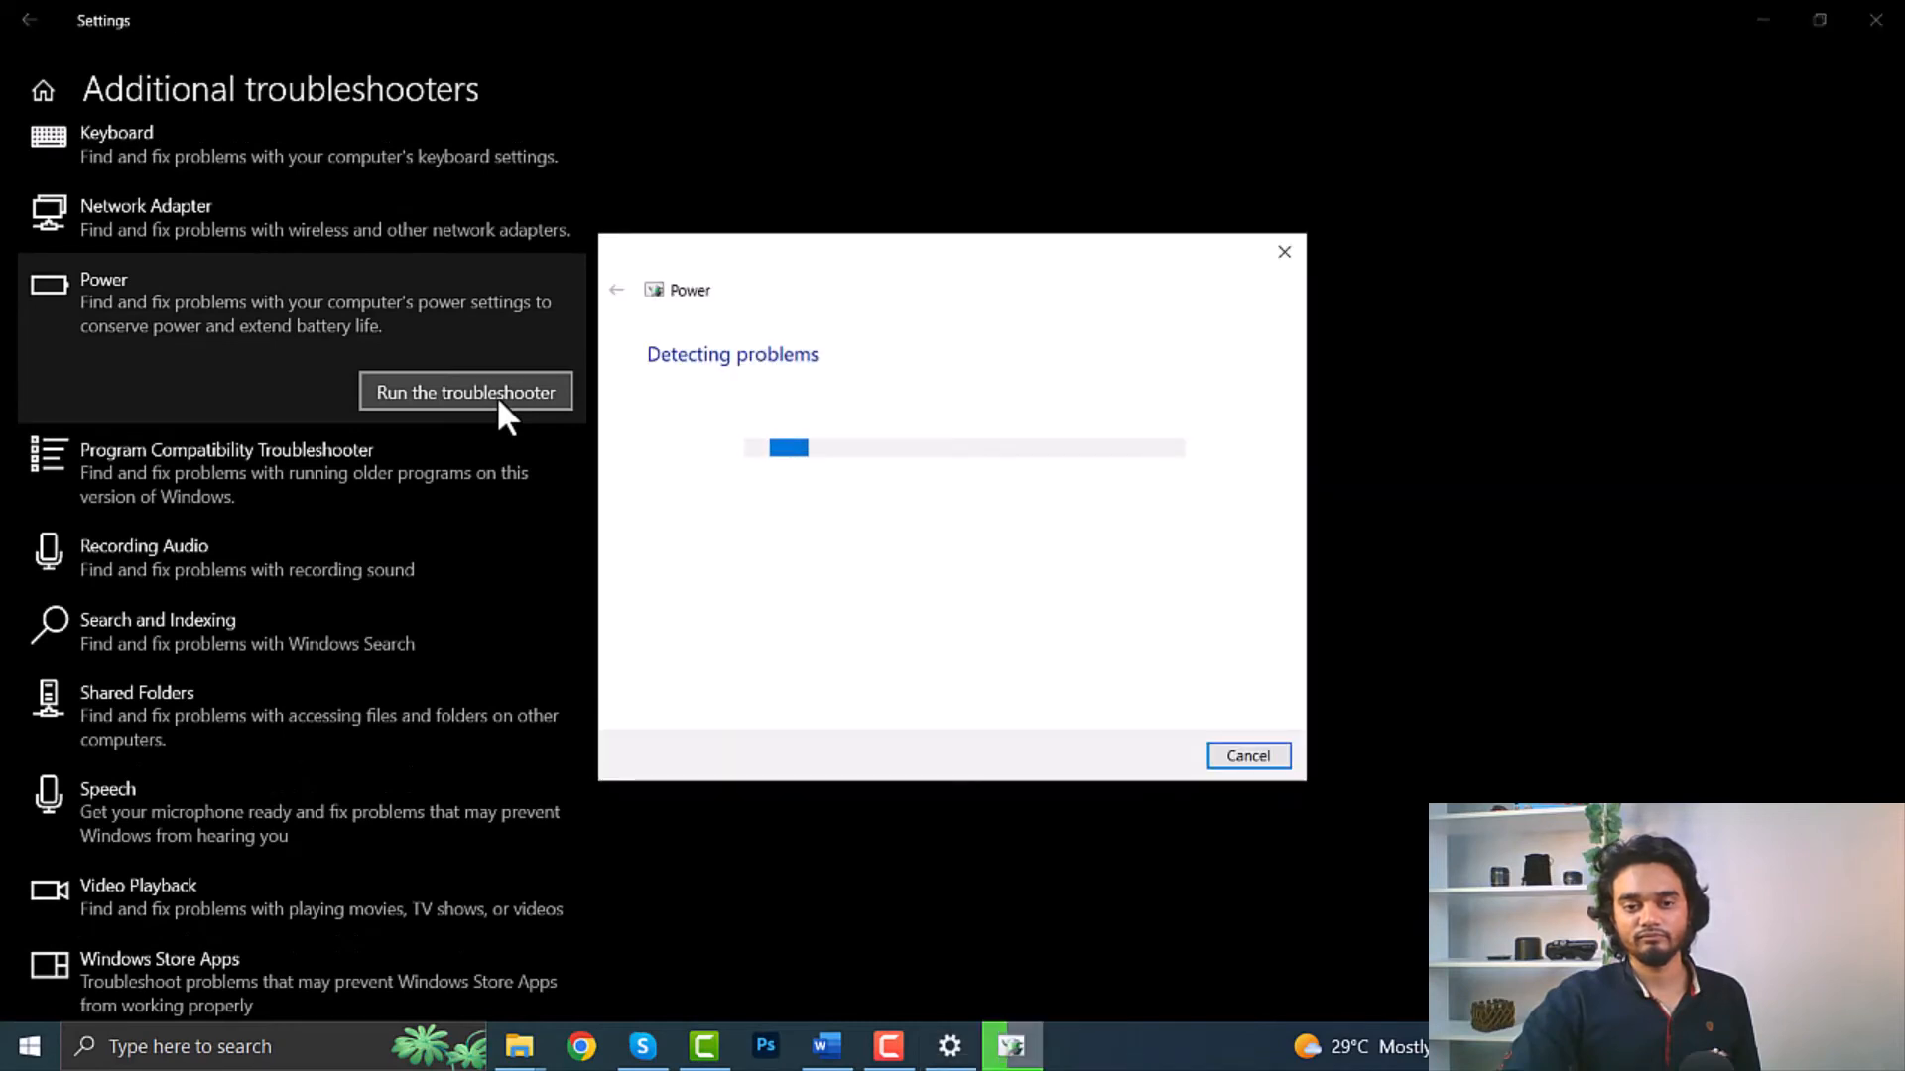
pyautogui.moveTo(1411, 230)
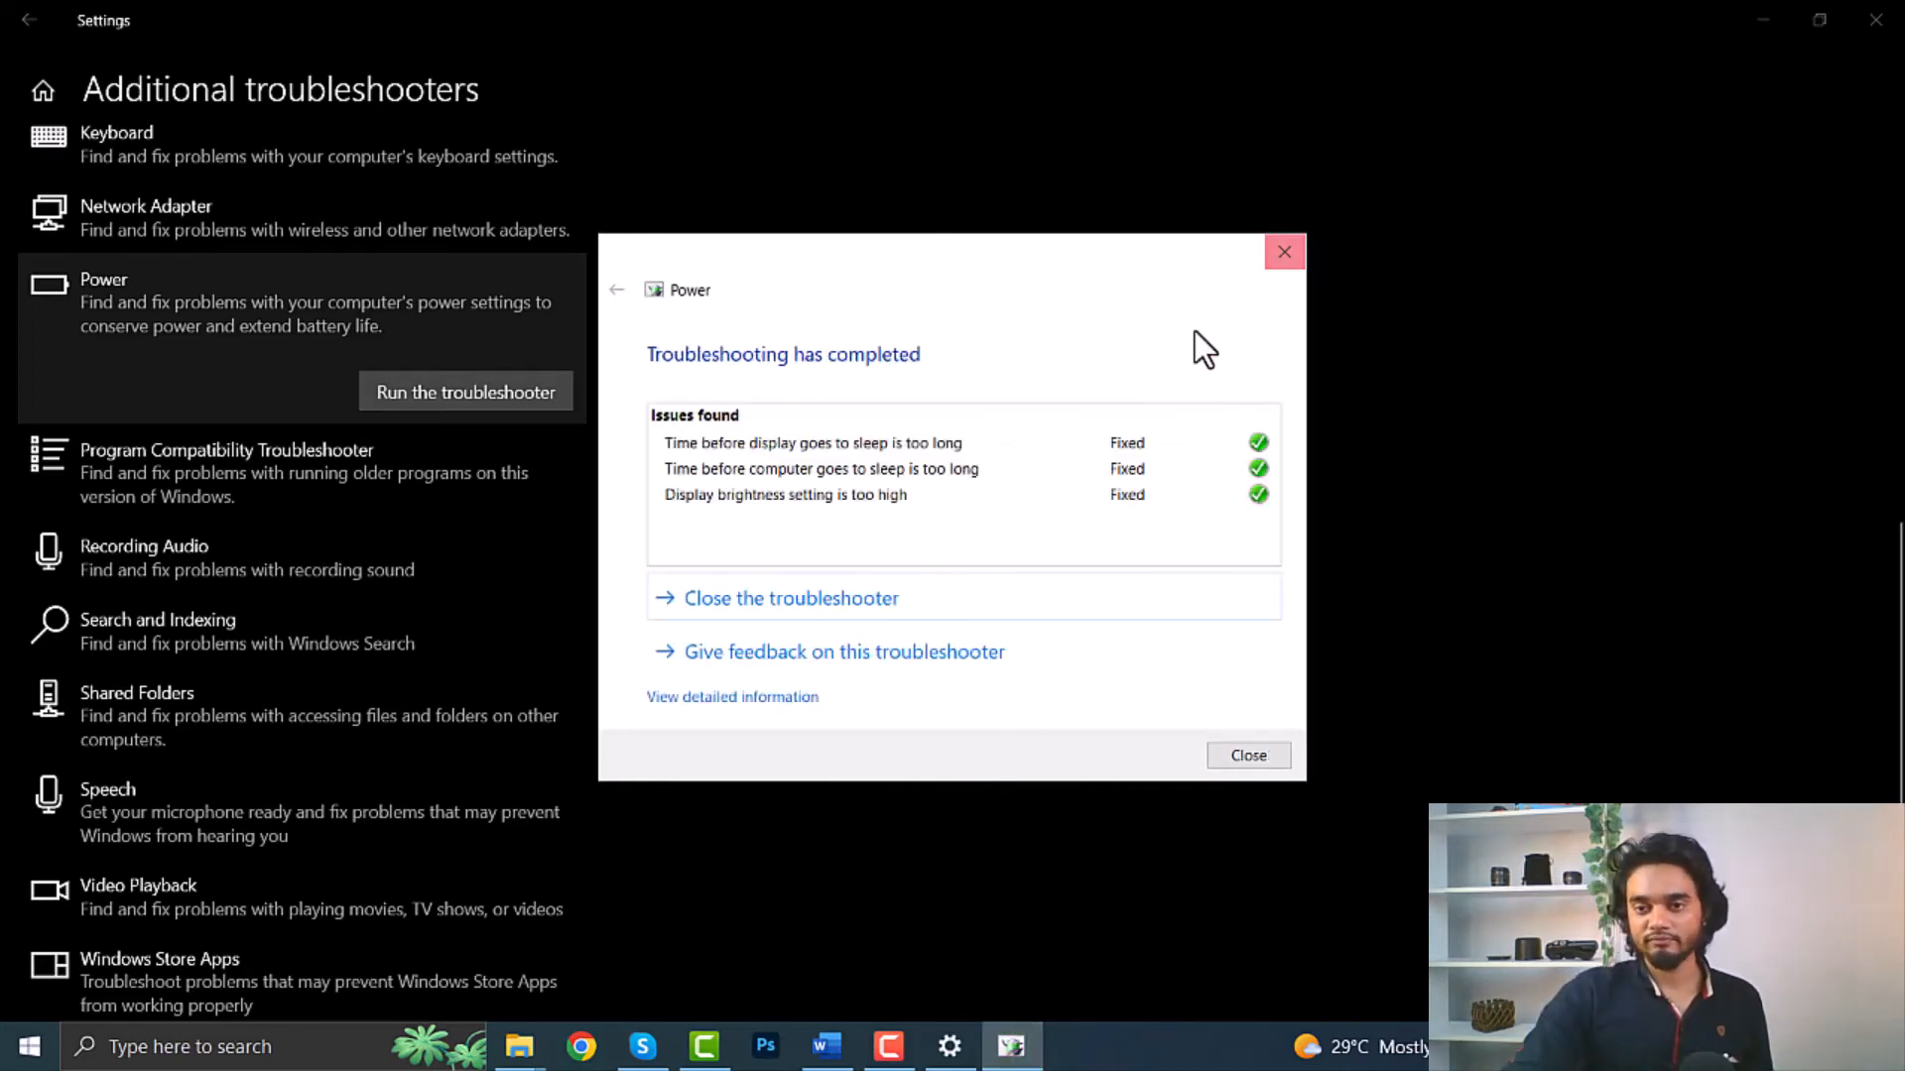
pyautogui.moveTo(875, 498)
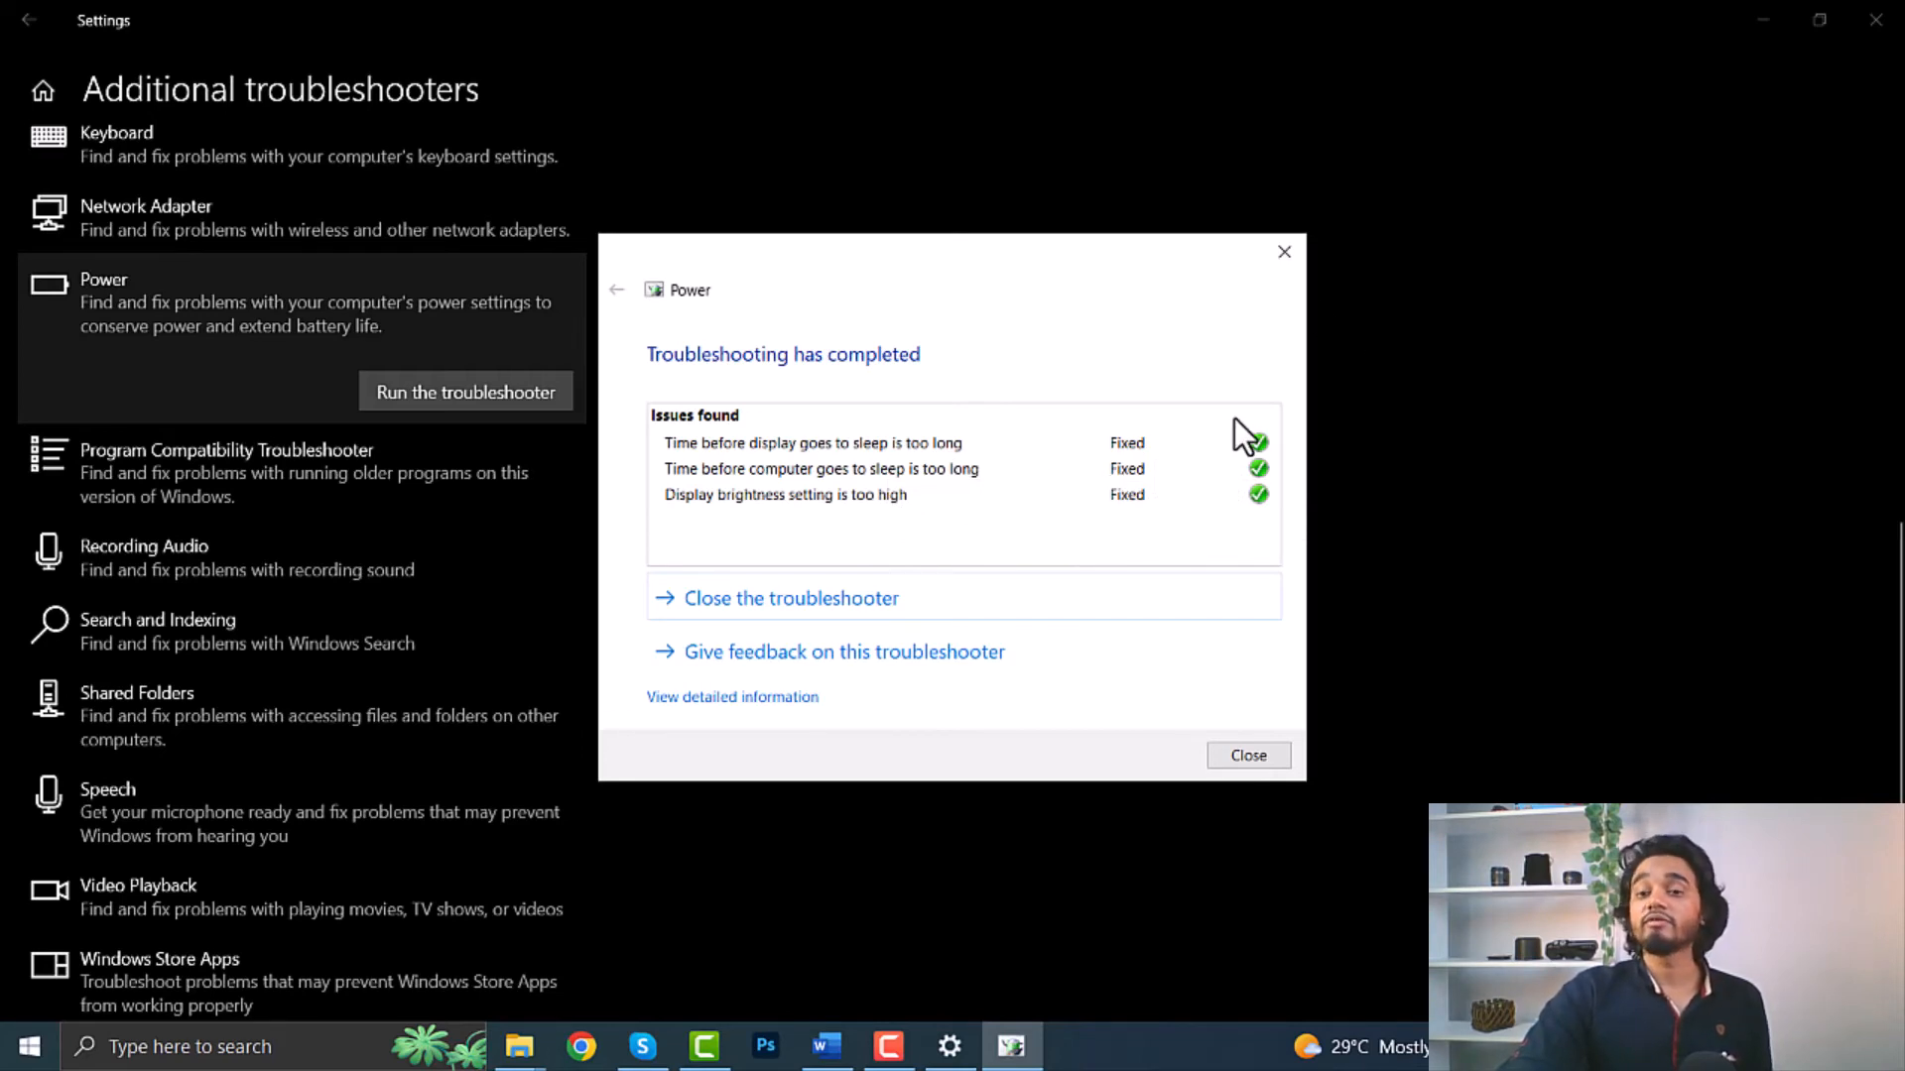
# Step: Close the finished Power troubleshooter, leaving the desktop
pyautogui.click(1246, 754)
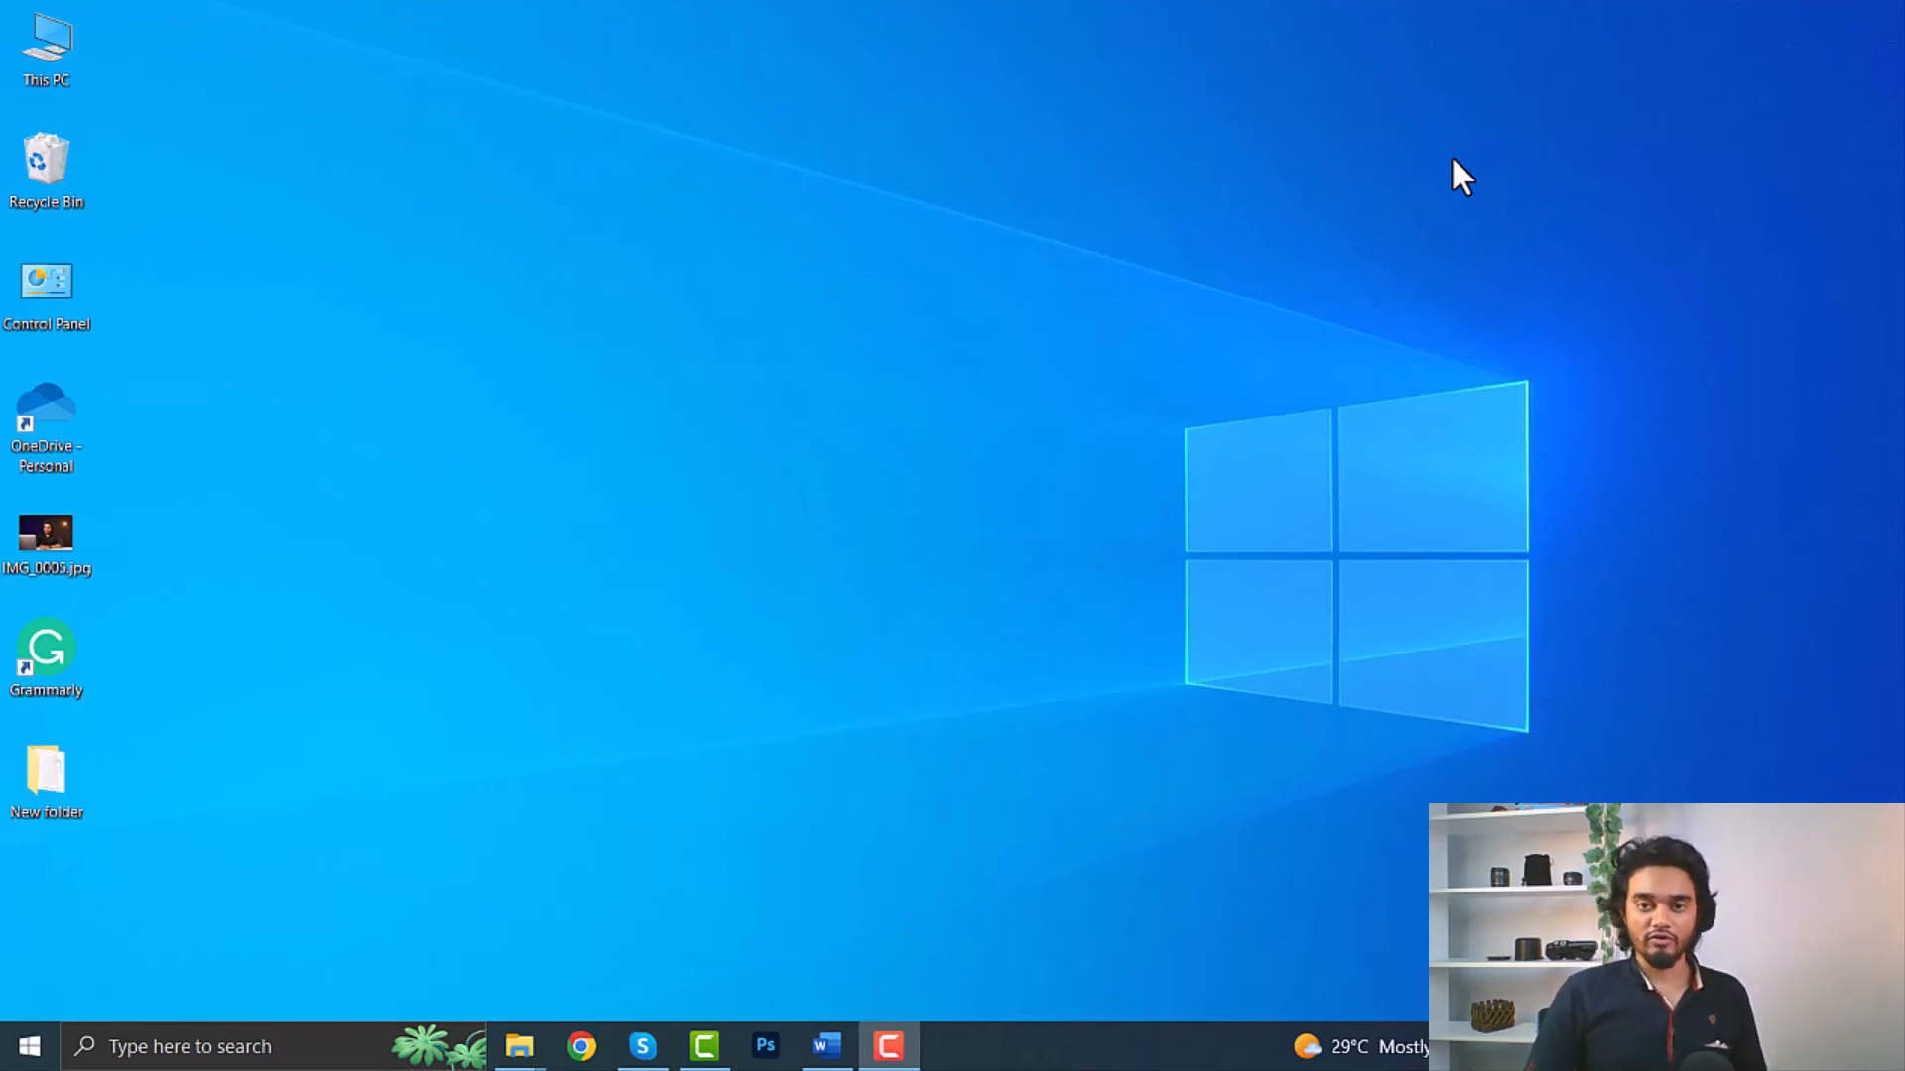
pyautogui.moveTo(1512, 290)
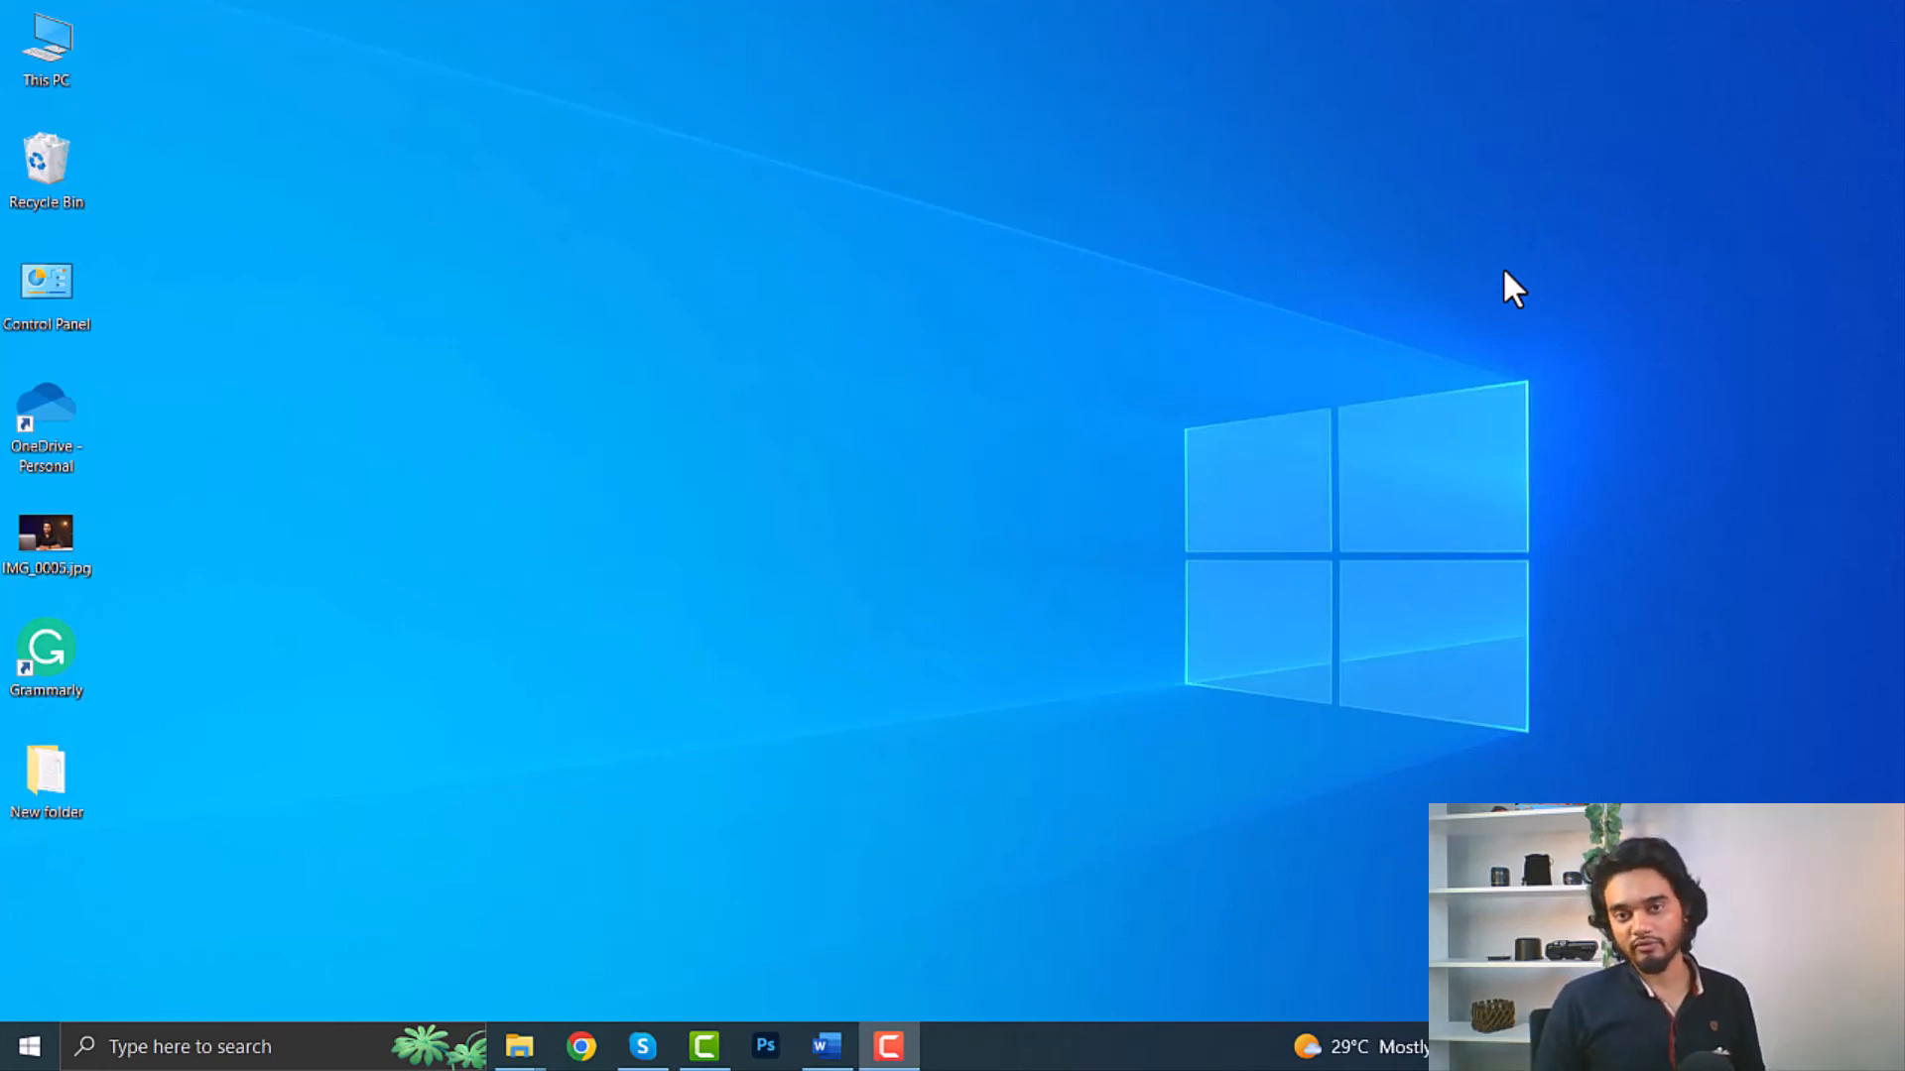
pyautogui.moveTo(1454, 202)
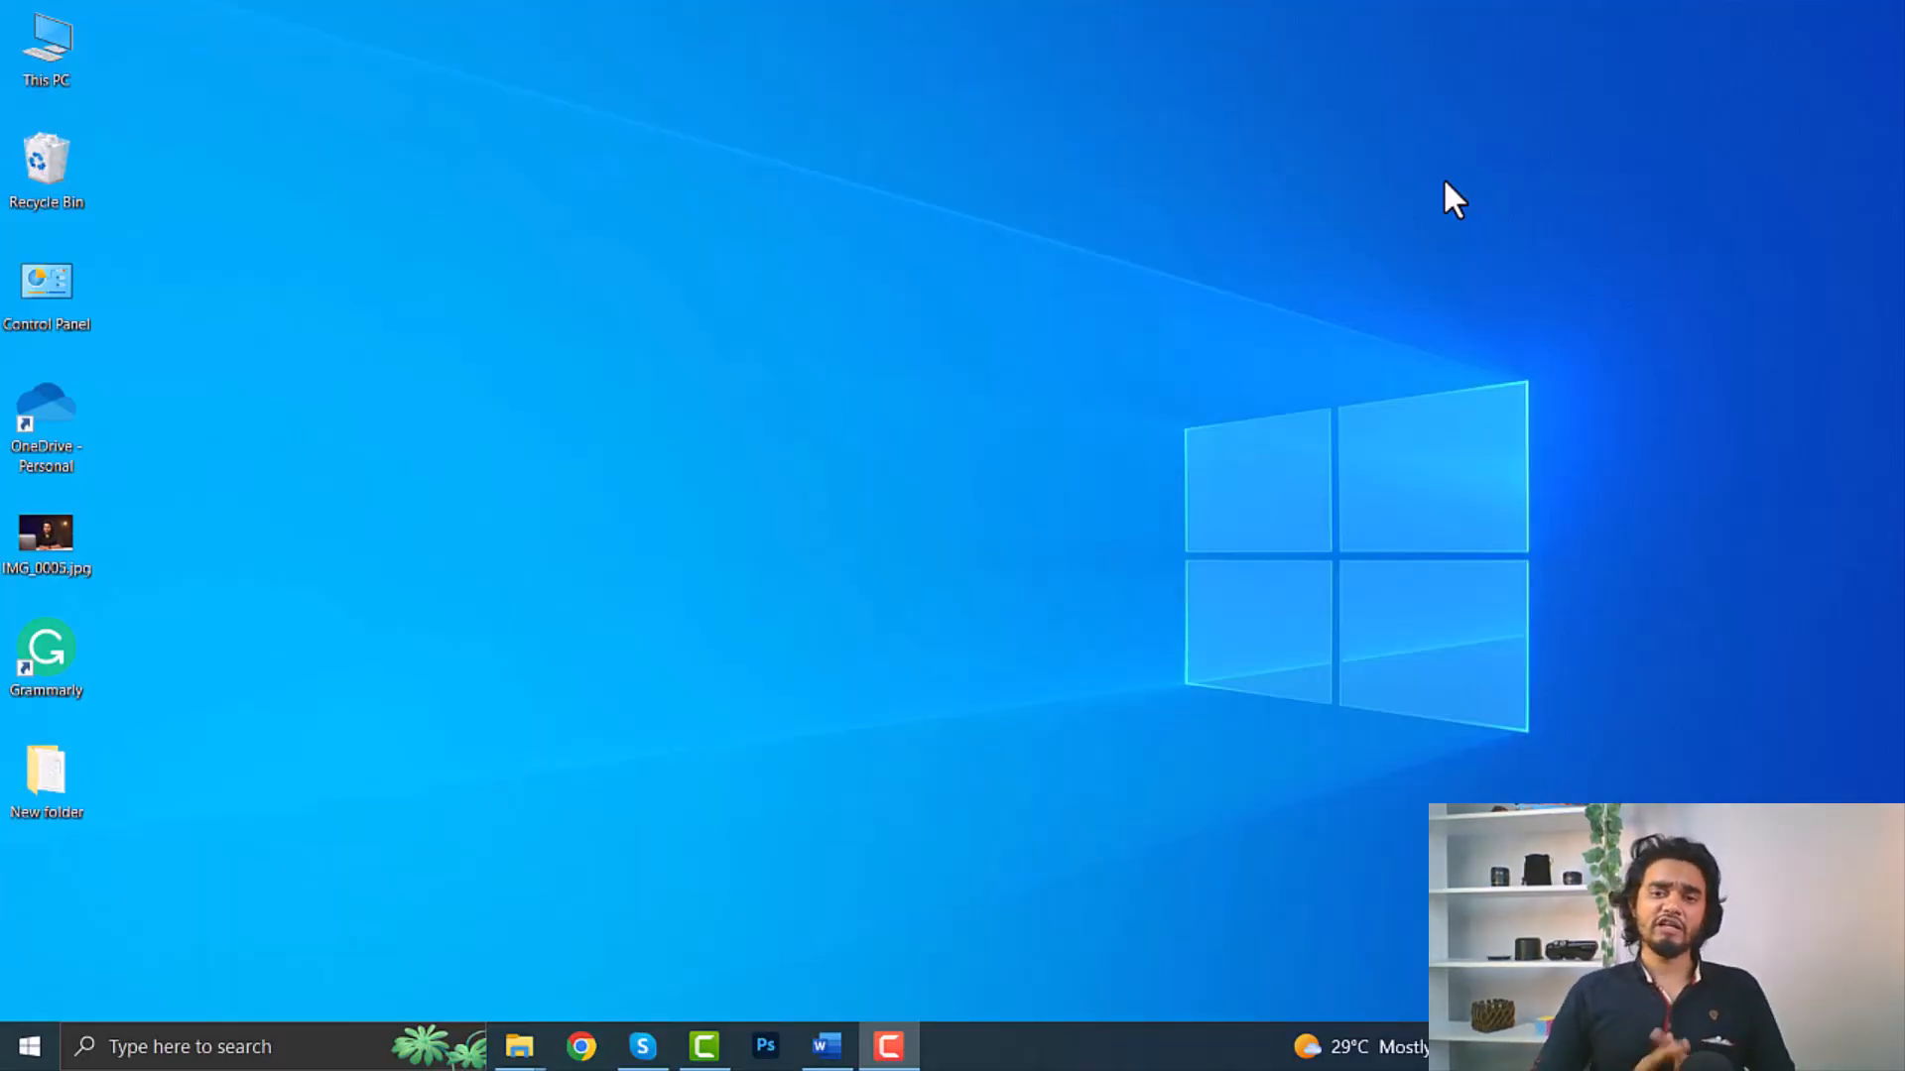